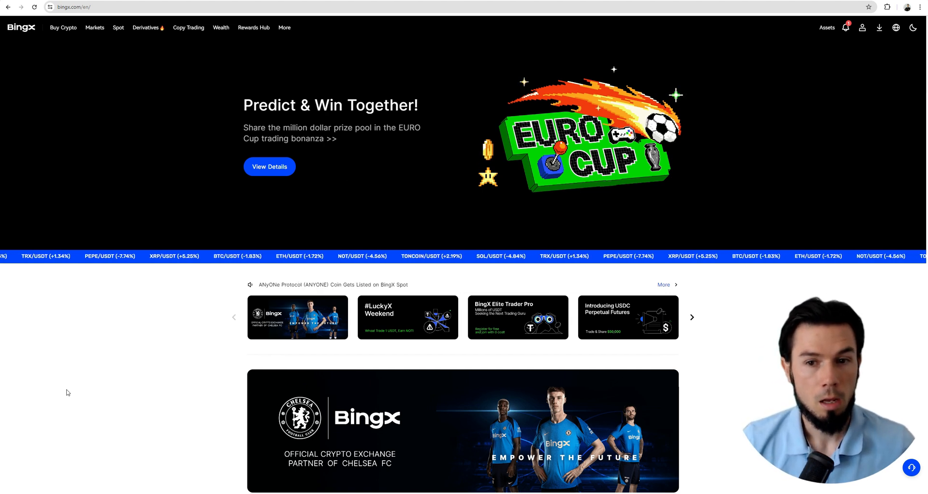
{"action": "mouse_move", "coordinate": [776, 37]}
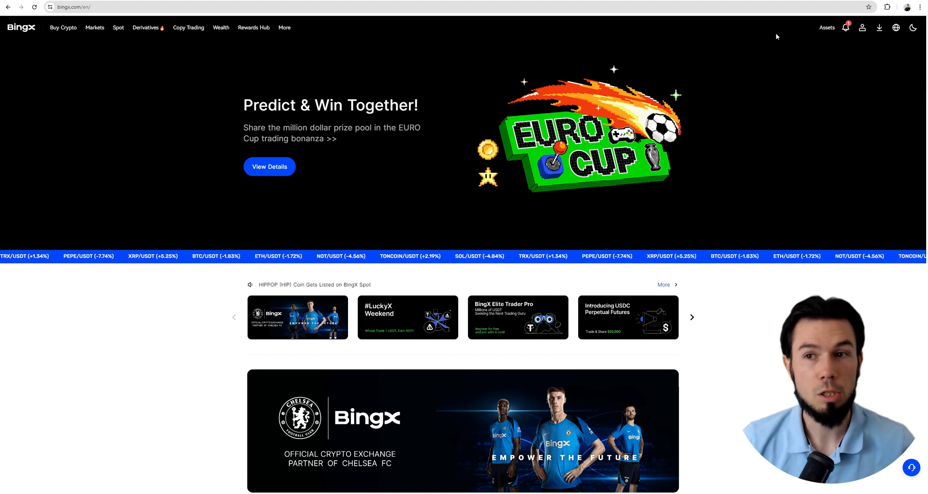
Hover Spot in BingX's top navigation bar to reveal its spot trading dropdown.
{"action": "left_click", "coordinate": [826, 27]}
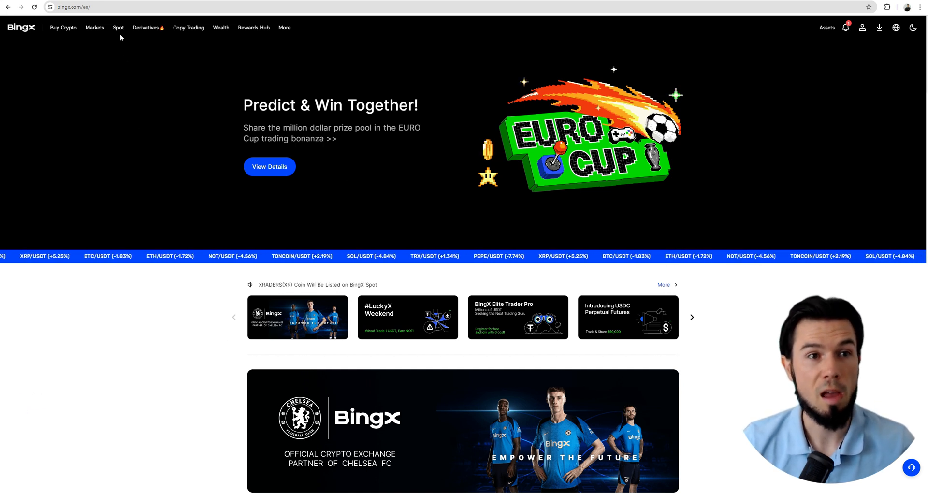
{"action": "left_click", "coordinate": [119, 27]}
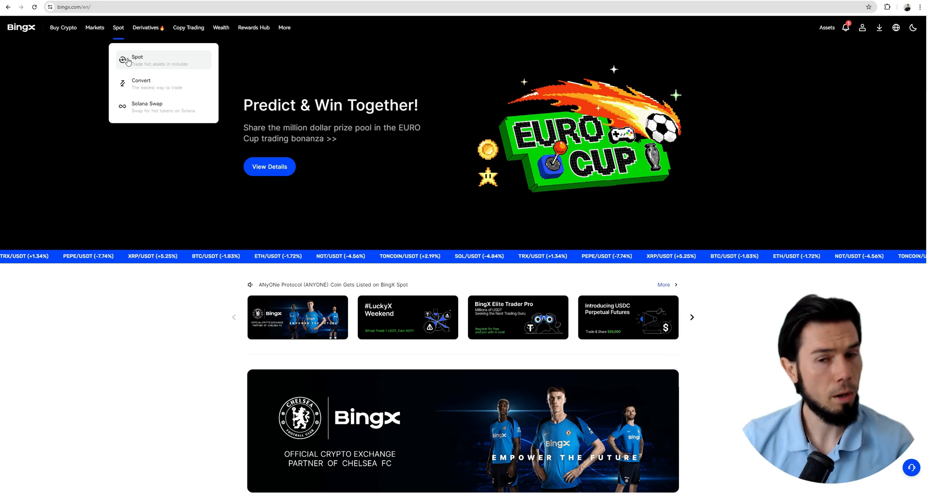
{"action": "mouse_move", "coordinate": [145, 87]}
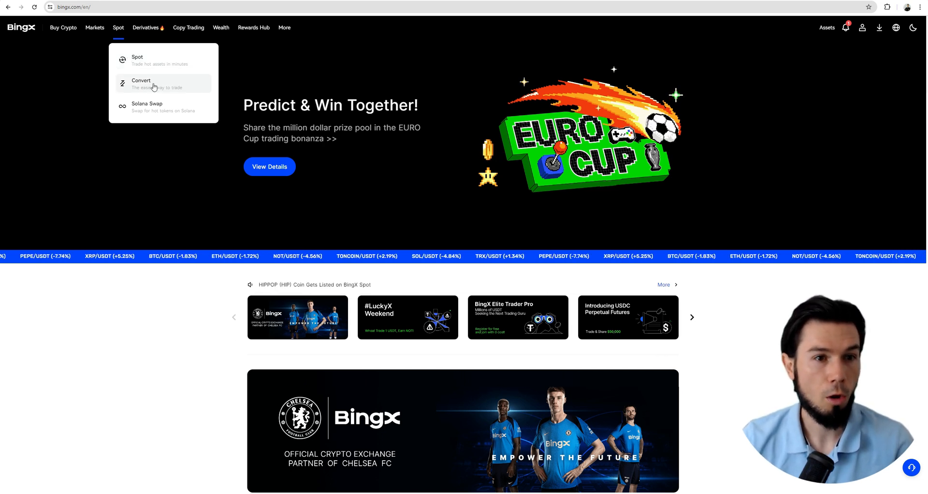
{"action": "mouse_move", "coordinate": [164, 59]}
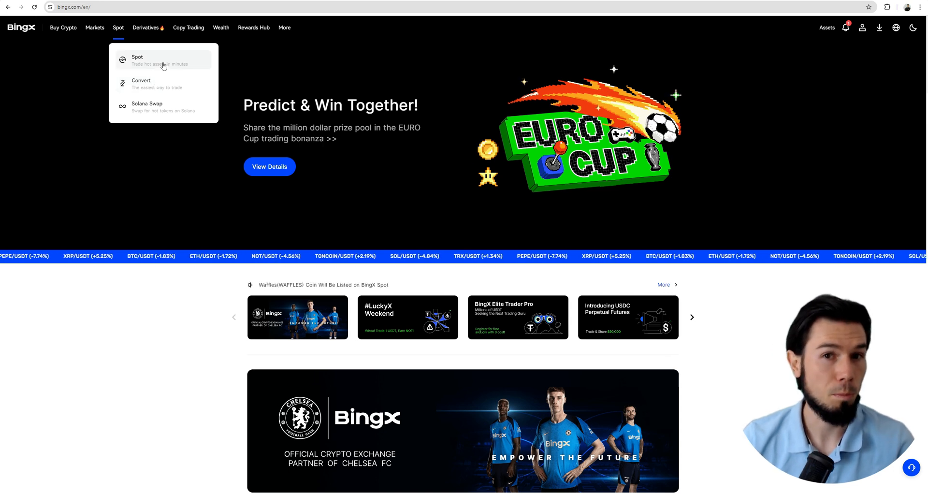
Open Spot > Convert and swap currencies so USDT is the one spent.
{"action": "left_click", "coordinate": [138, 59]}
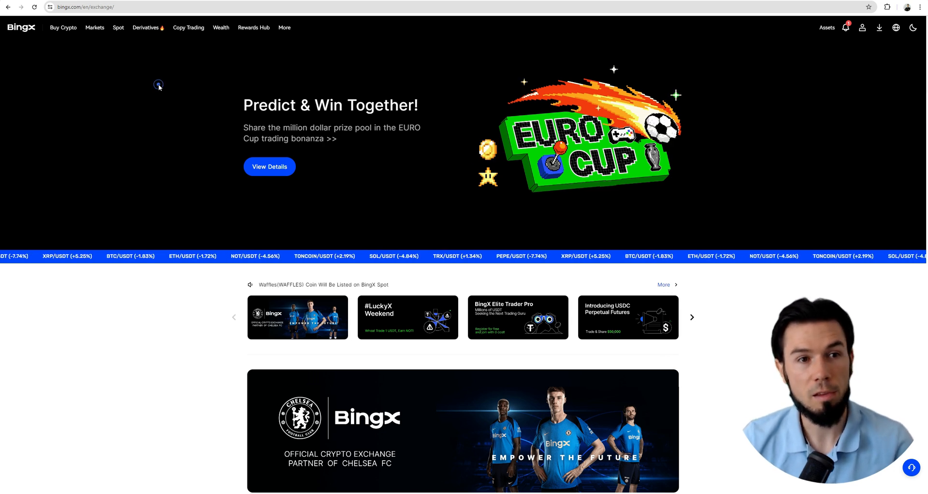
{"action": "left_click", "coordinate": [118, 27]}
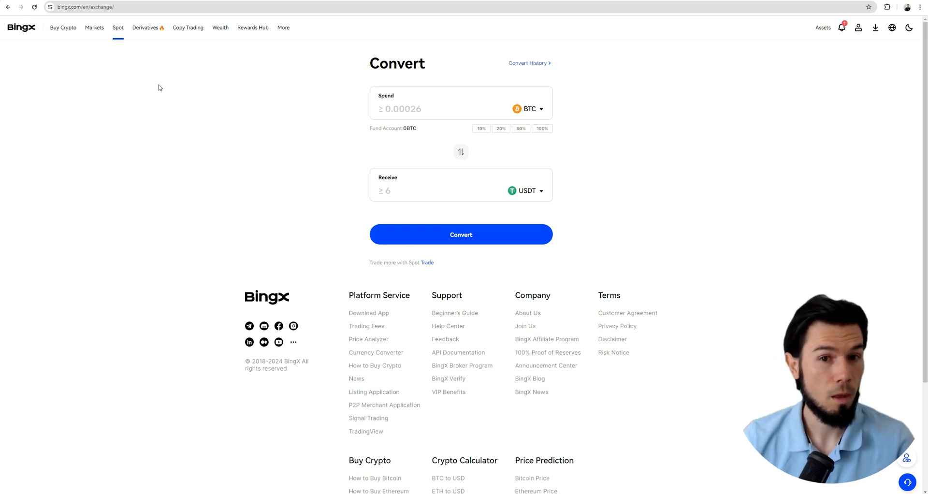
{"action": "mouse_move", "coordinate": [208, 82]}
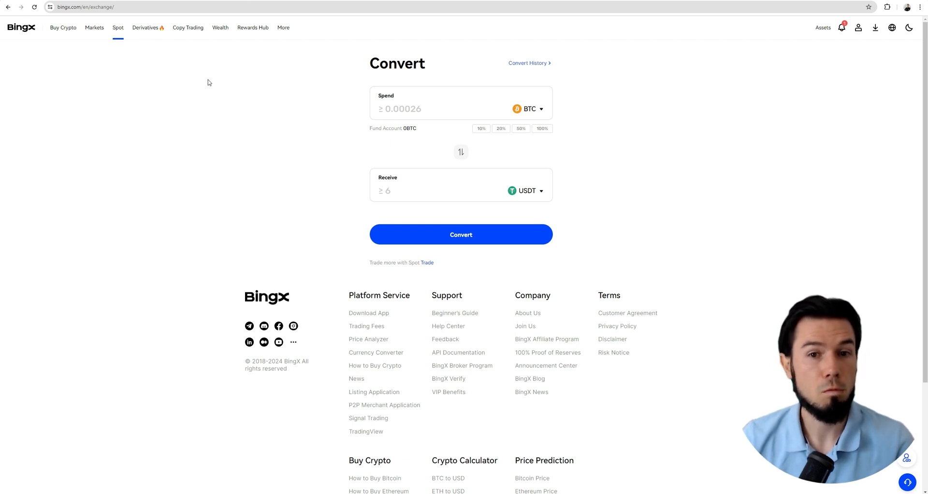
{"action": "mouse_move", "coordinate": [277, 106]}
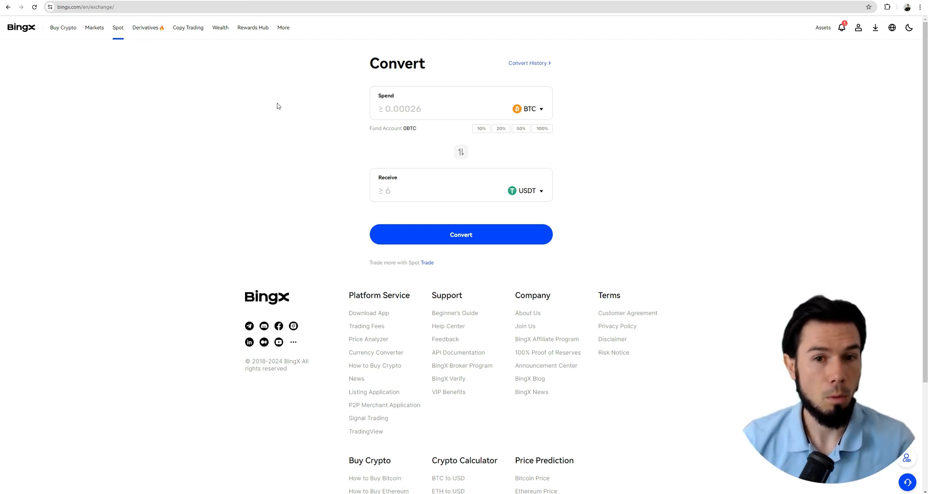
{"action": "left_click", "coordinate": [461, 152]}
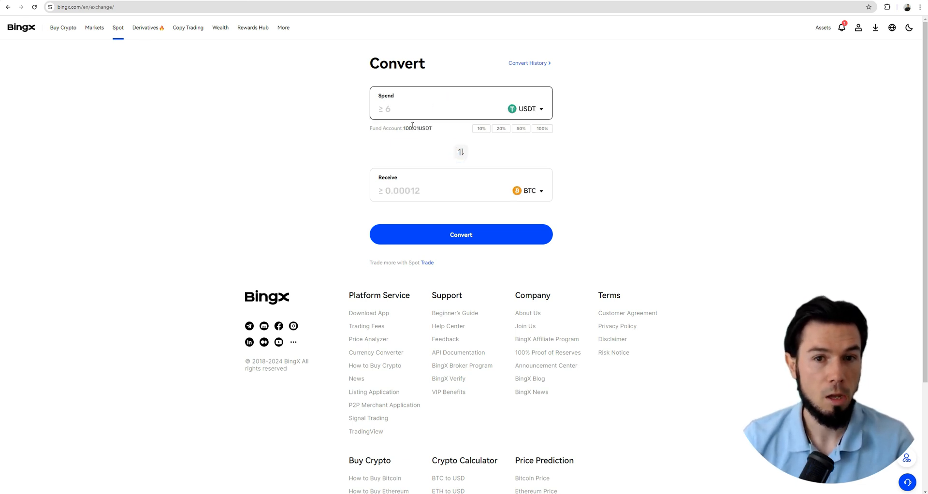
Enter 50 USDT to spend and browse the Receive coin list, keeping BTC.
{"action": "left_click", "coordinate": [823, 27]}
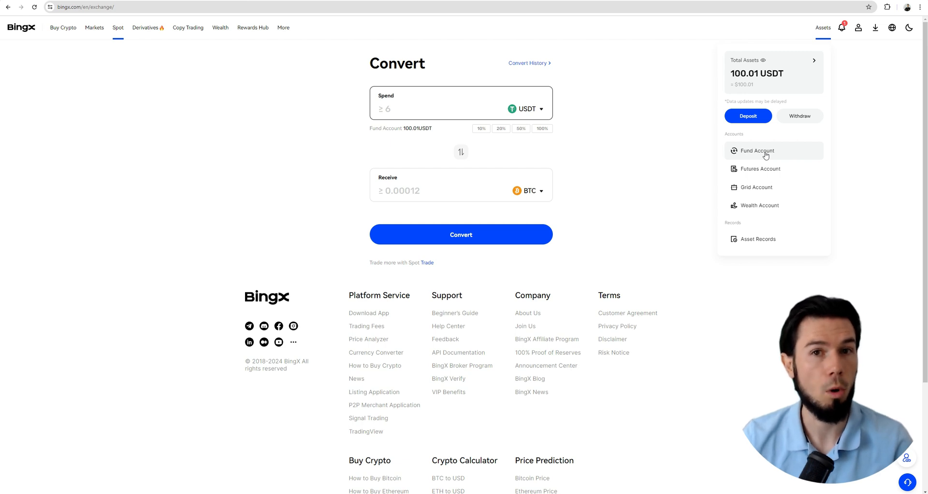
{"action": "mouse_move", "coordinate": [753, 158]}
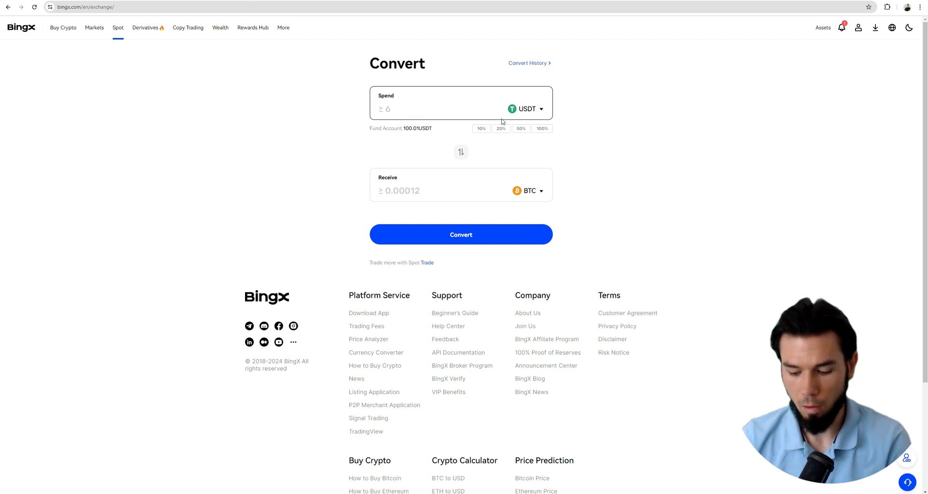
{"action": "type", "text": "50"}
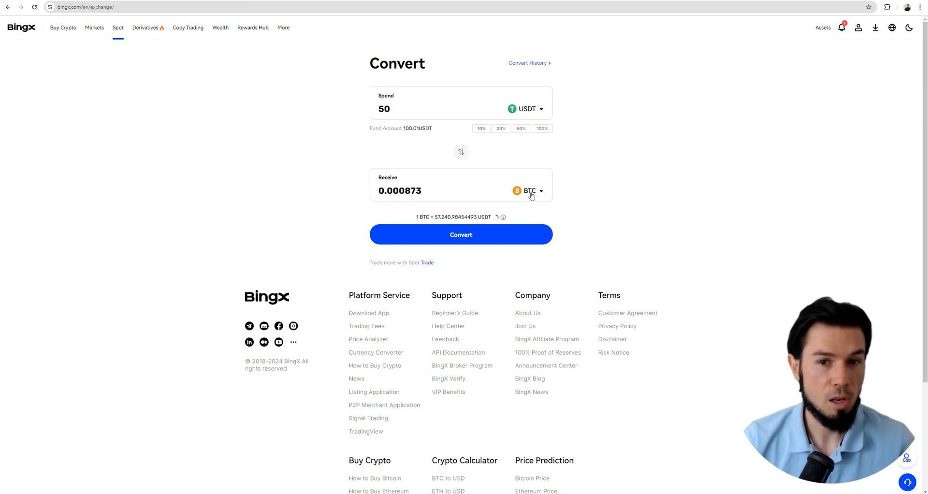
{"action": "left_click", "coordinate": [531, 191]}
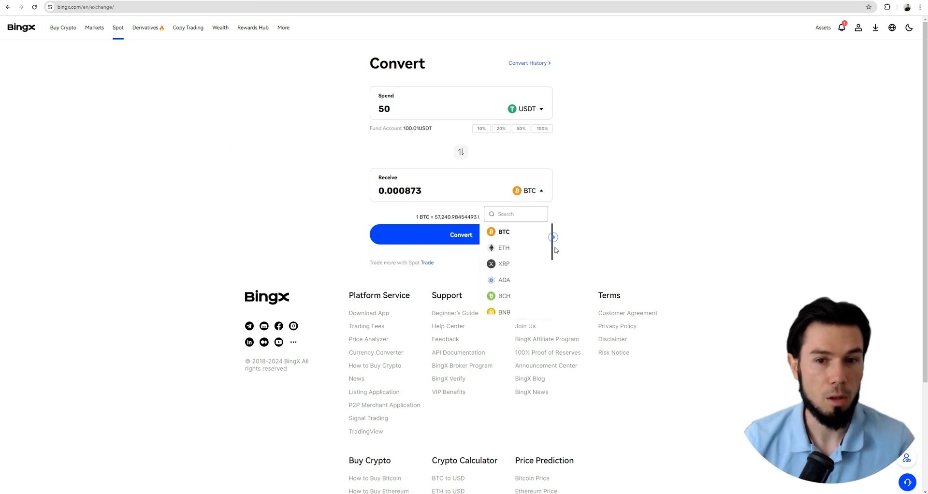
{"action": "scroll", "scroll_direction": "down", "scroll_amount": 3}
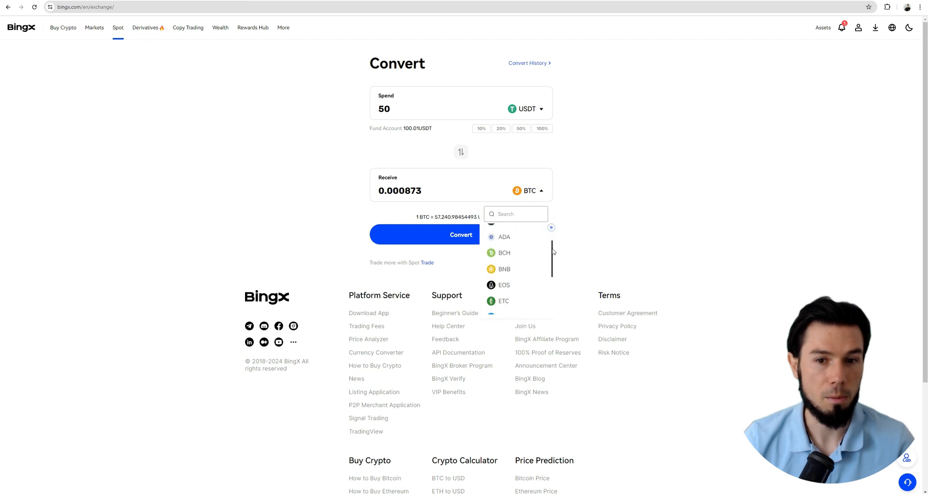
{"action": "scroll", "scroll_direction": "down", "scroll_amount": 3}
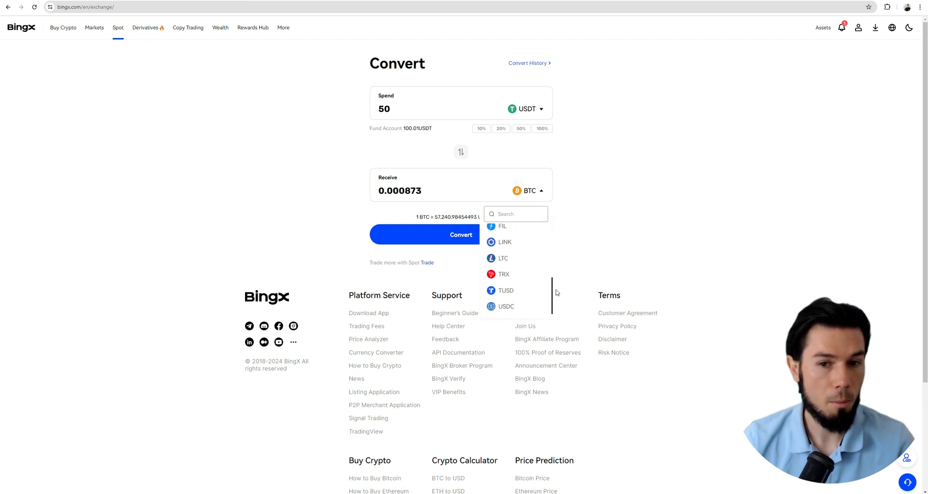
{"action": "scroll", "scroll_direction": "up", "scroll_amount": 3}
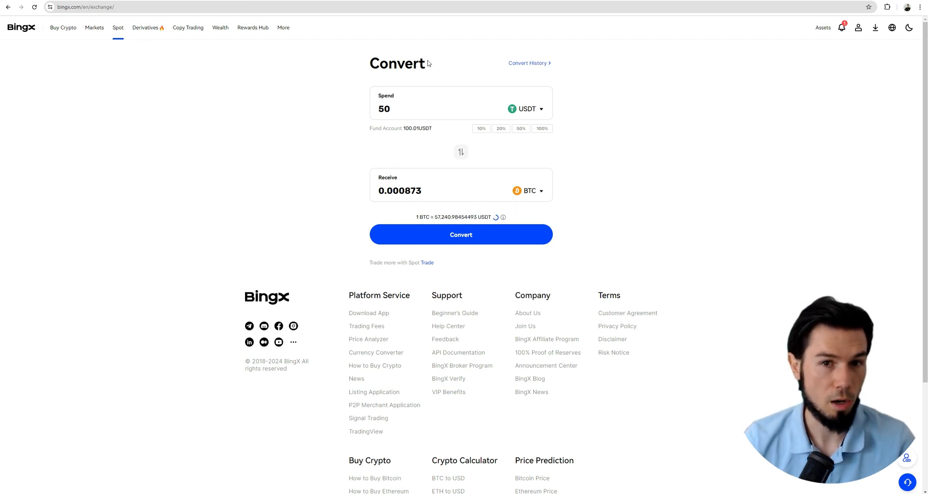
Go to the BTC/USDT spot trading page through Spot > Spot.
{"action": "left_click", "coordinate": [118, 27]}
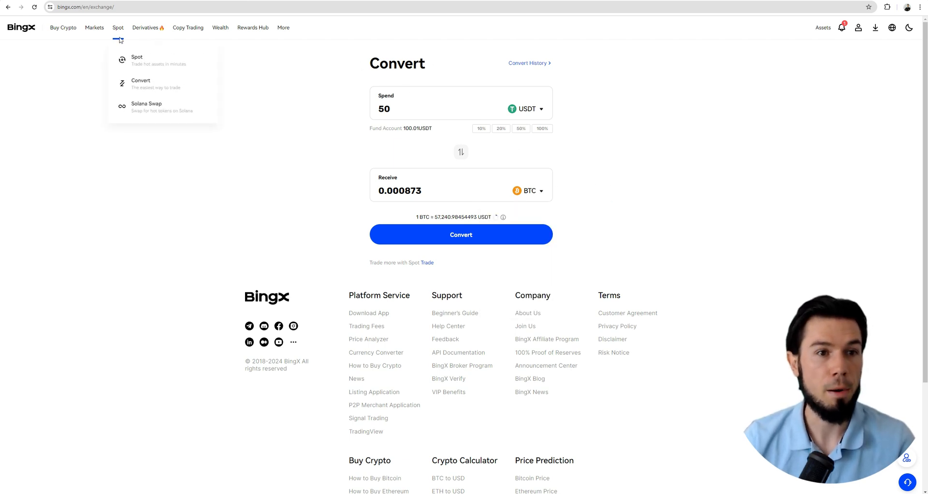
{"action": "mouse_move", "coordinate": [140, 61]}
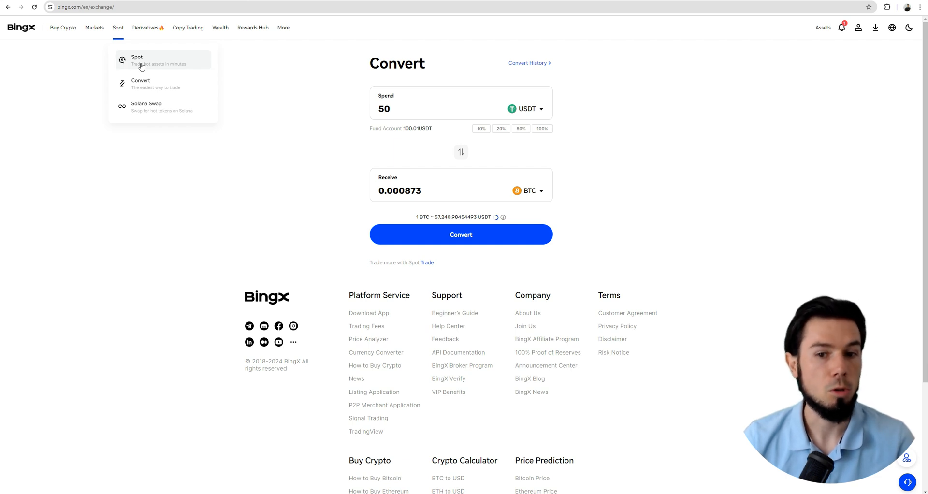
{"action": "left_click", "coordinate": [137, 59]}
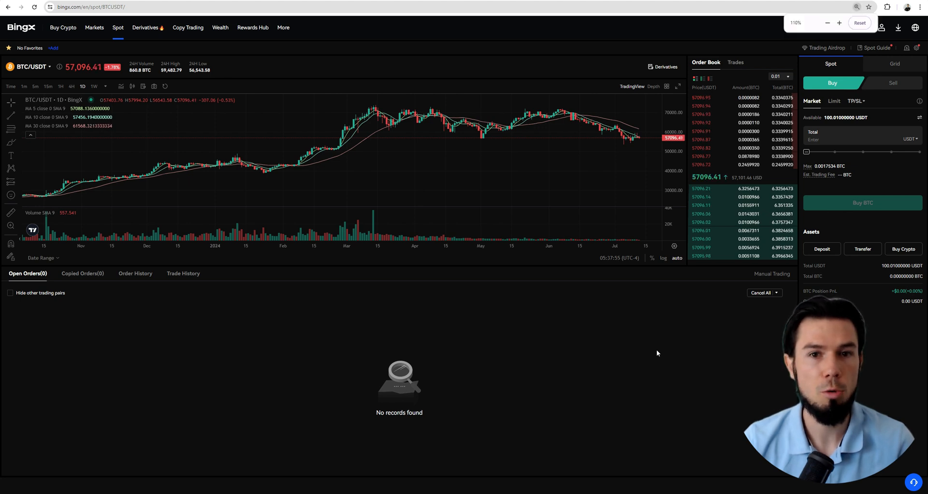
{"action": "left_click", "coordinate": [839, 22]}
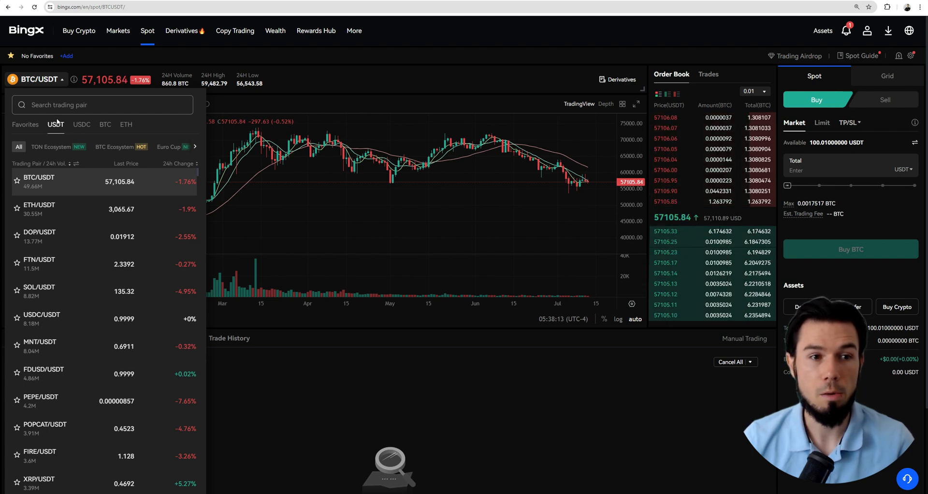
Browse the favourite and USDT pair lists, then open the pair search box.
{"action": "left_click", "coordinate": [886, 6]}
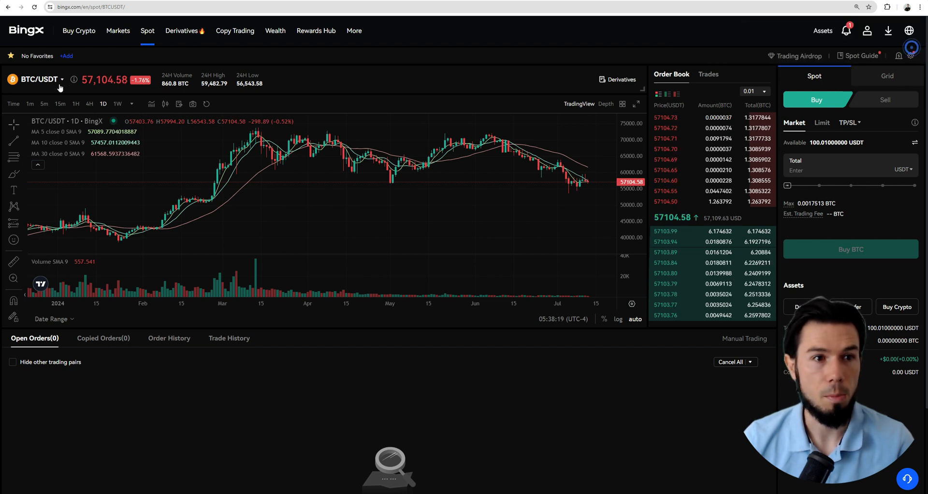
{"action": "left_click", "coordinate": [39, 79]}
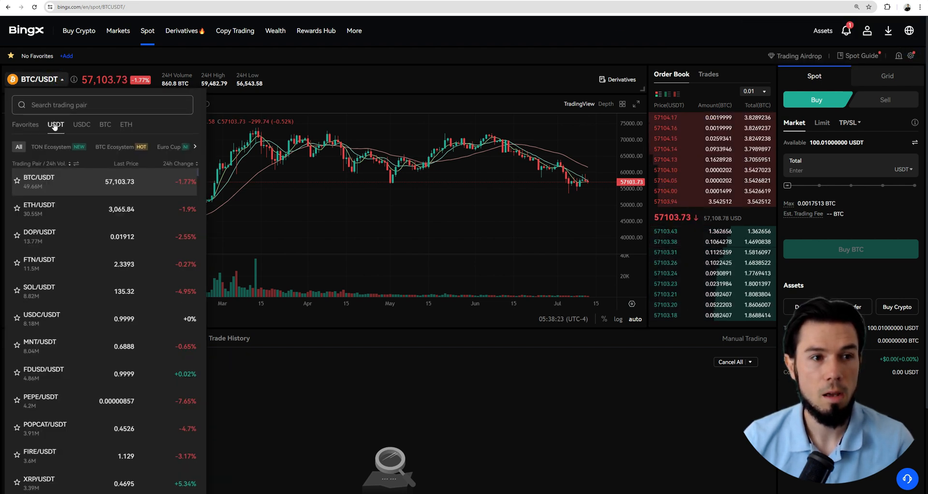
{"action": "left_click", "coordinate": [82, 124]}
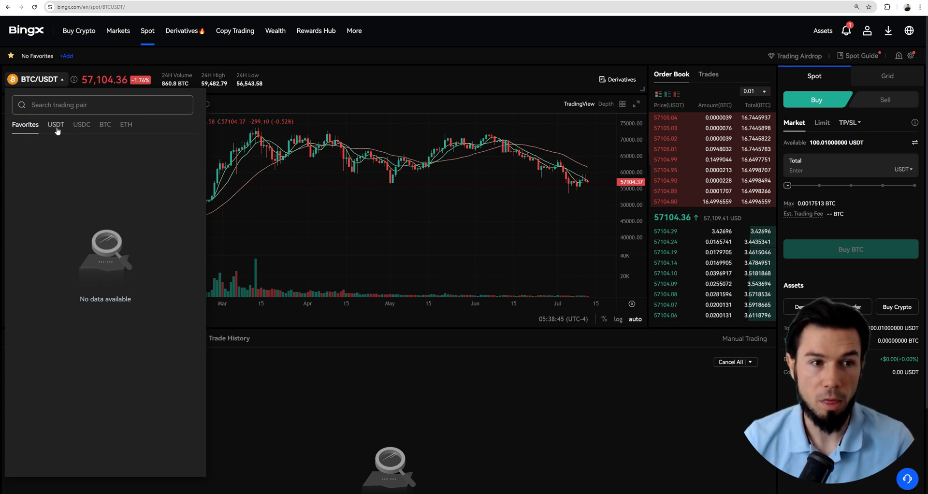
{"action": "left_click", "coordinate": [55, 124]}
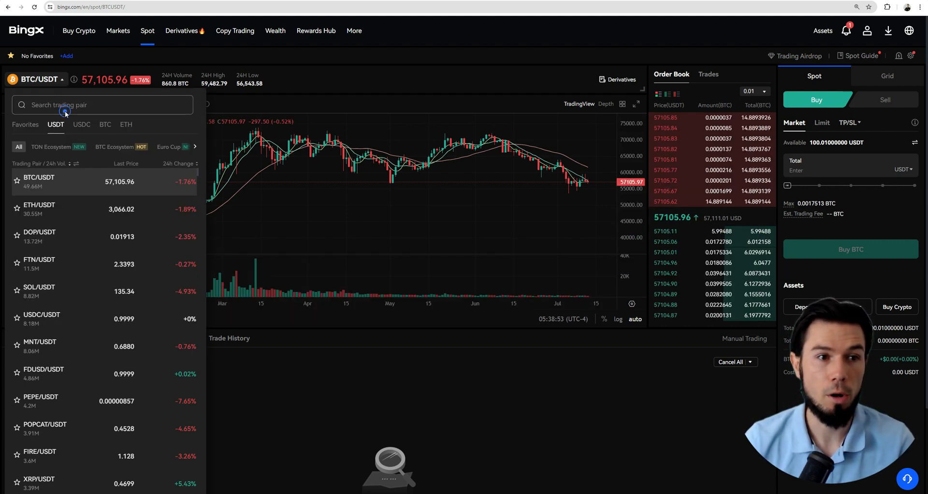
{"action": "left_click", "coordinate": [89, 105]}
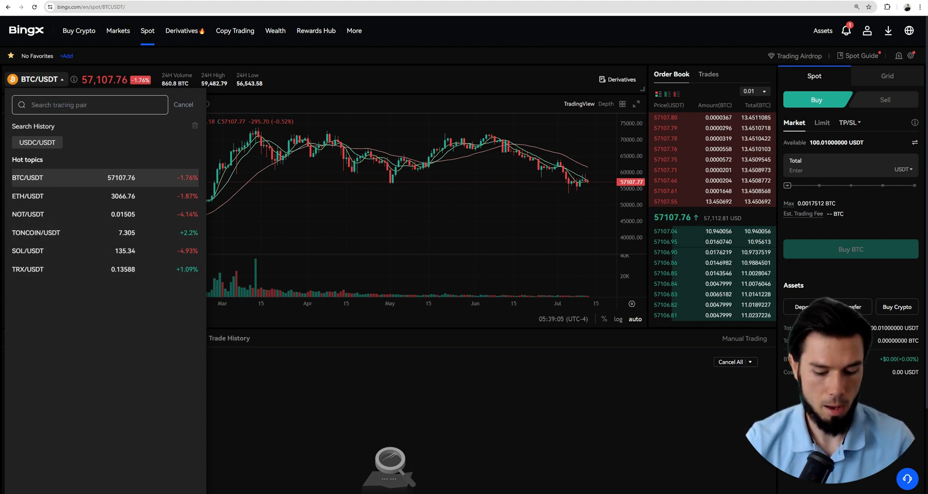
Search 'sol' and select SOL/USDT from the results.
{"action": "type", "text": "sol"}
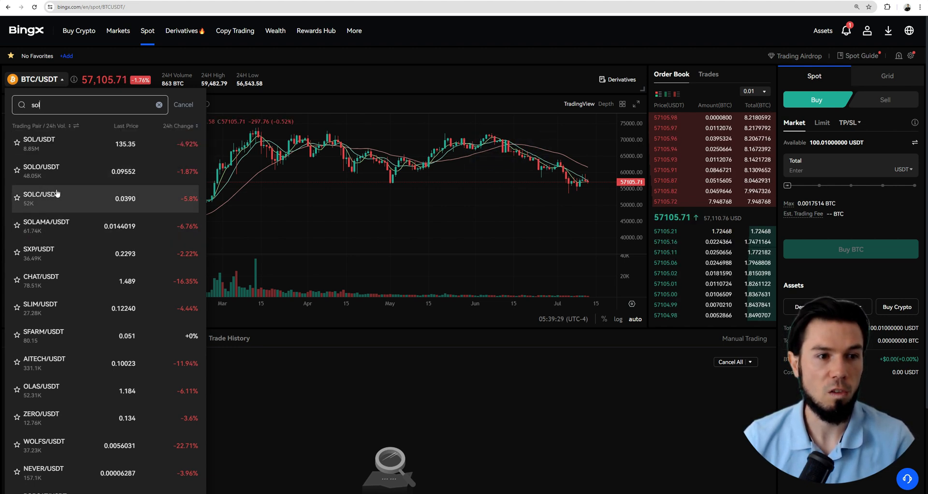
{"action": "mouse_move", "coordinate": [35, 226]}
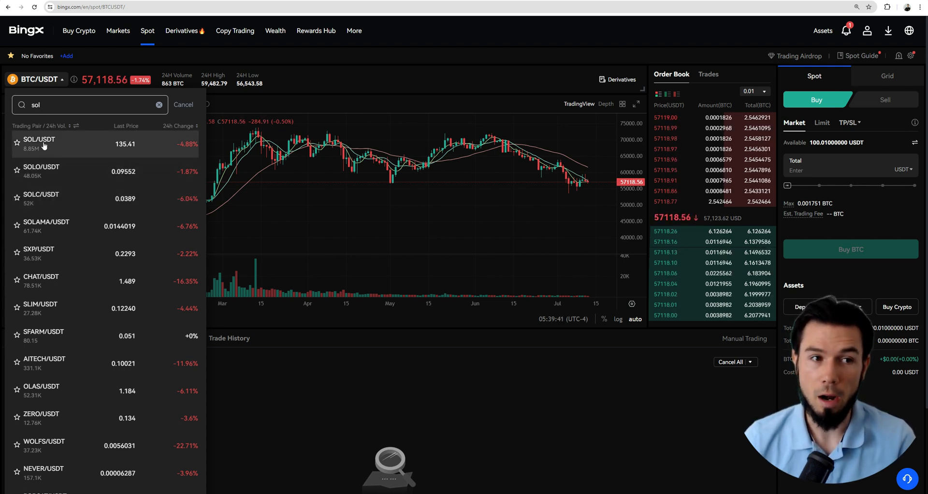
{"action": "left_click", "coordinate": [38, 143]}
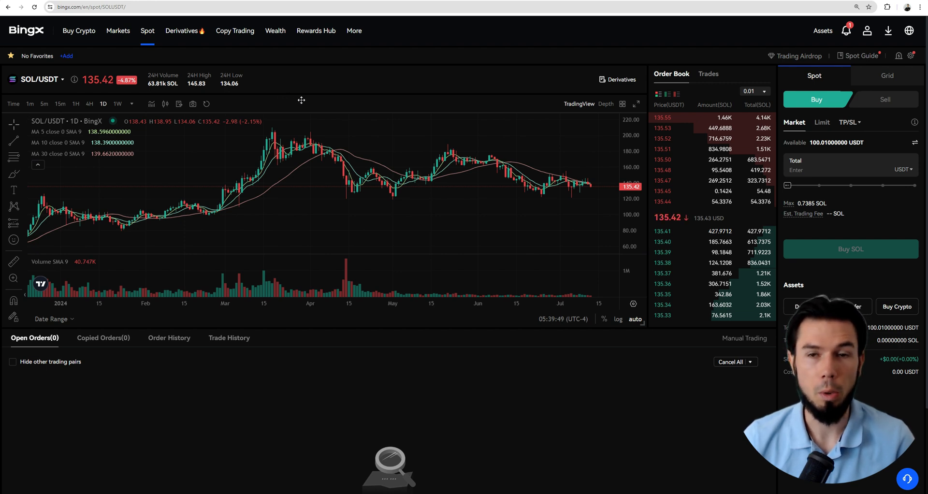
{"action": "mouse_move", "coordinate": [266, 146]}
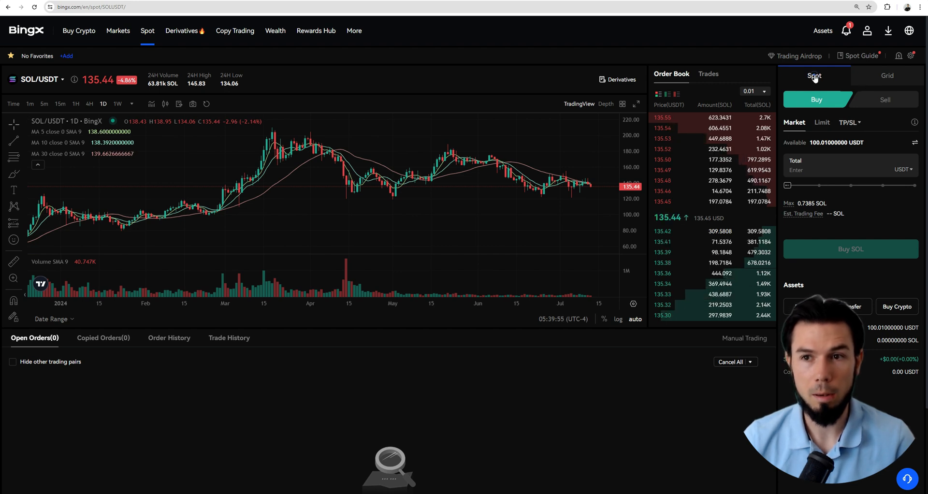
{"action": "left_click", "coordinate": [888, 6]}
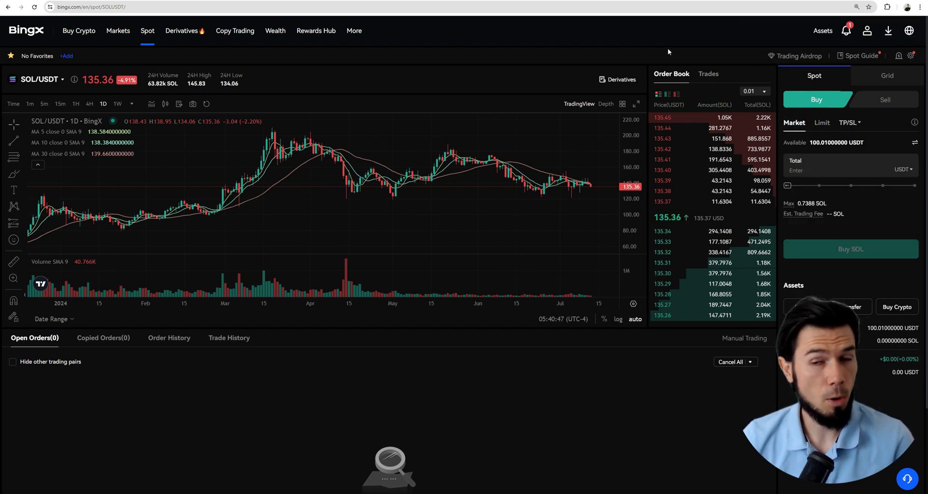
{"action": "mouse_move", "coordinate": [546, 60]}
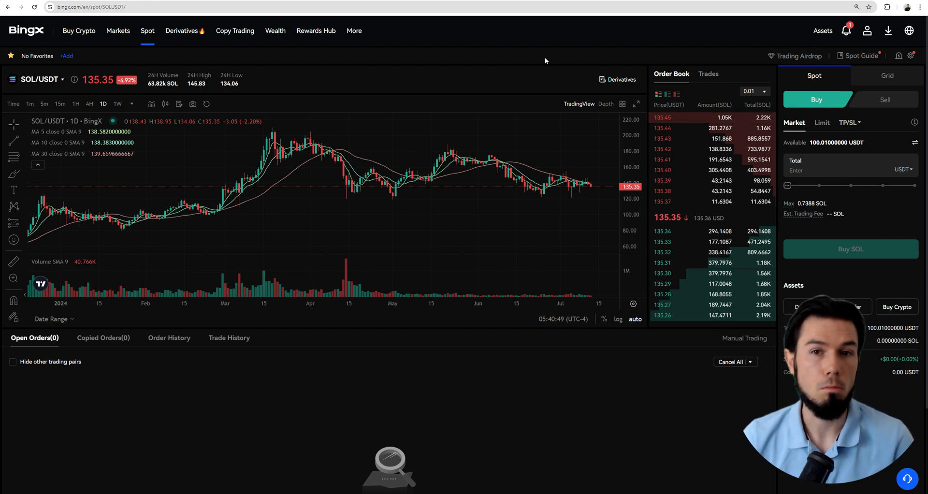
{"action": "left_click", "coordinate": [822, 123]}
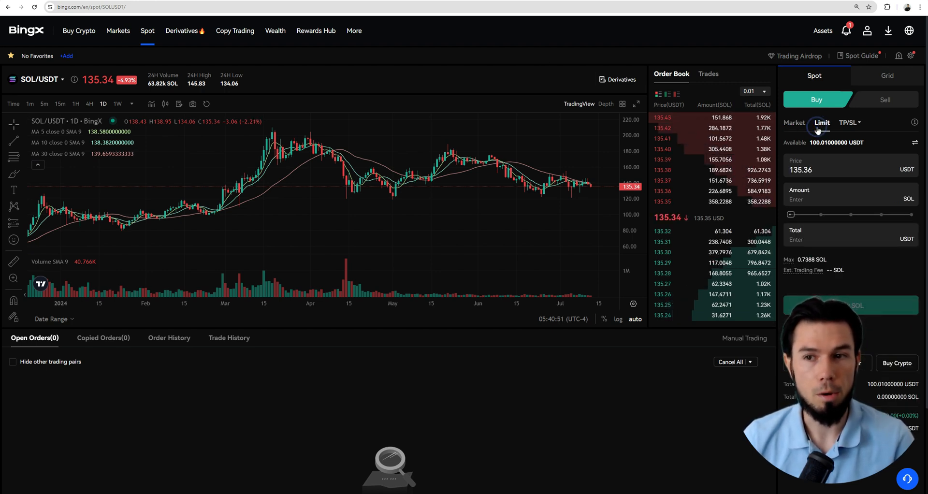
{"action": "left_click", "coordinate": [794, 122]}
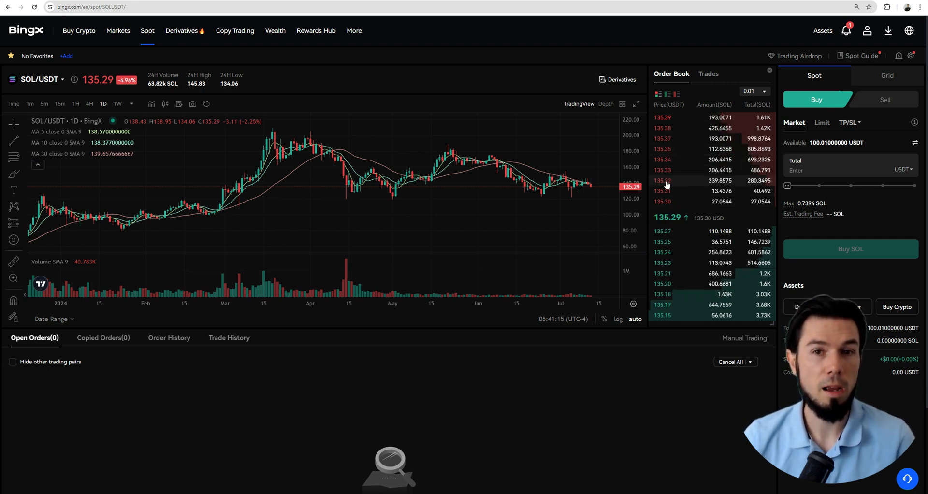
{"action": "mouse_move", "coordinate": [710, 165]}
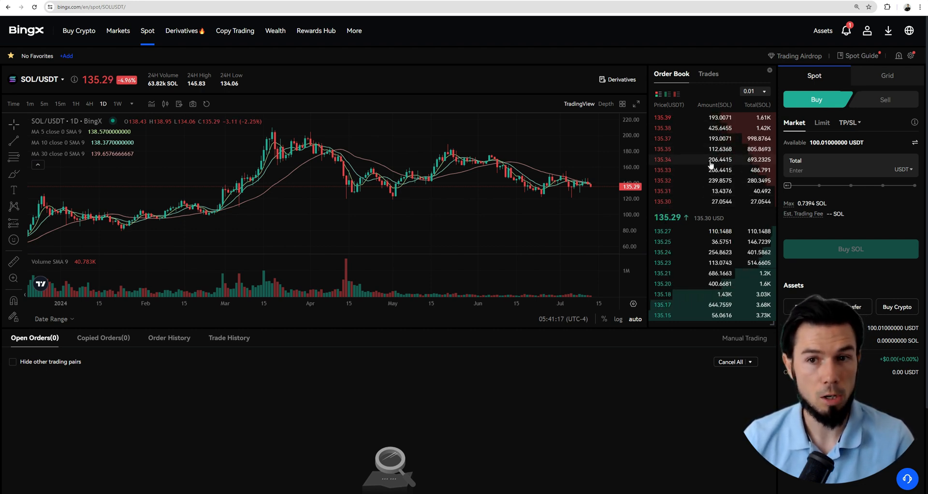
Switch the SOL/USDT buy panel to the Limit tab.
{"action": "left_click", "coordinate": [822, 122]}
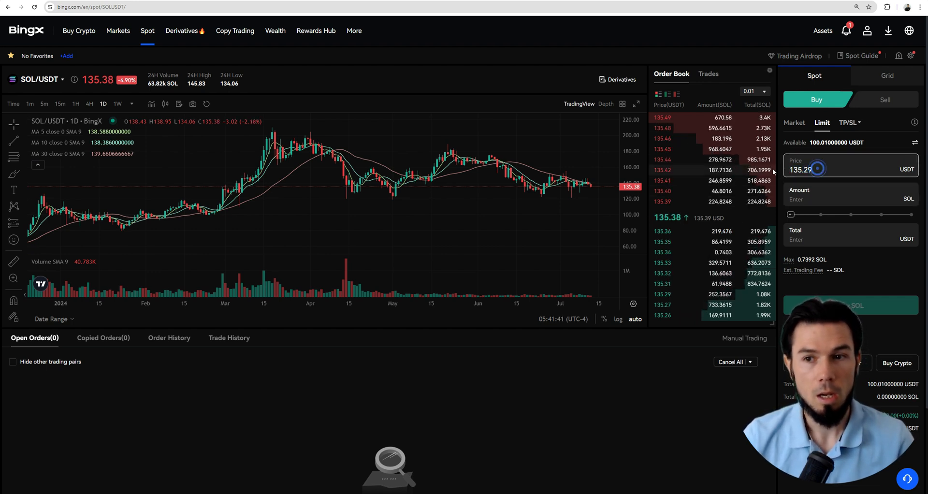
Place and confirm a 100 USDT limit buy of 0.7693 SOL at 130.
{"action": "triple_click", "coordinate": [817, 170]}
{"action": "type", "text": "130"}
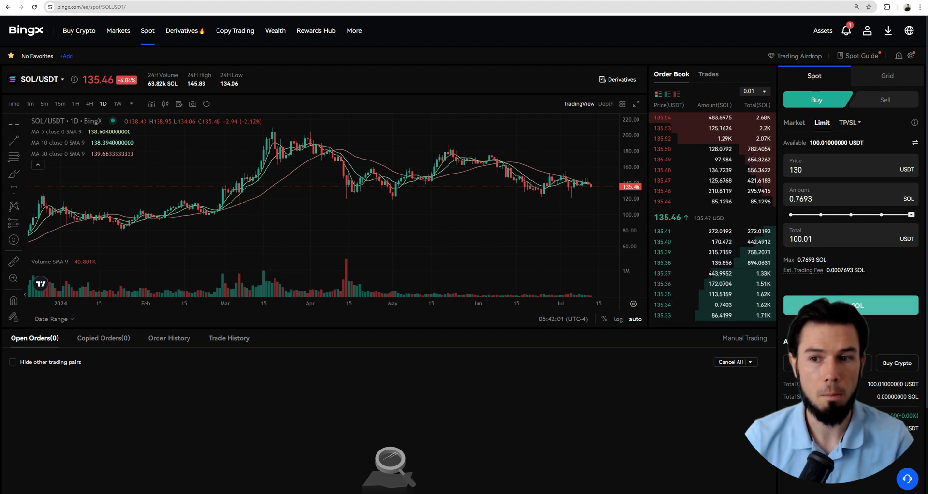
{"action": "left_click", "coordinate": [851, 306]}
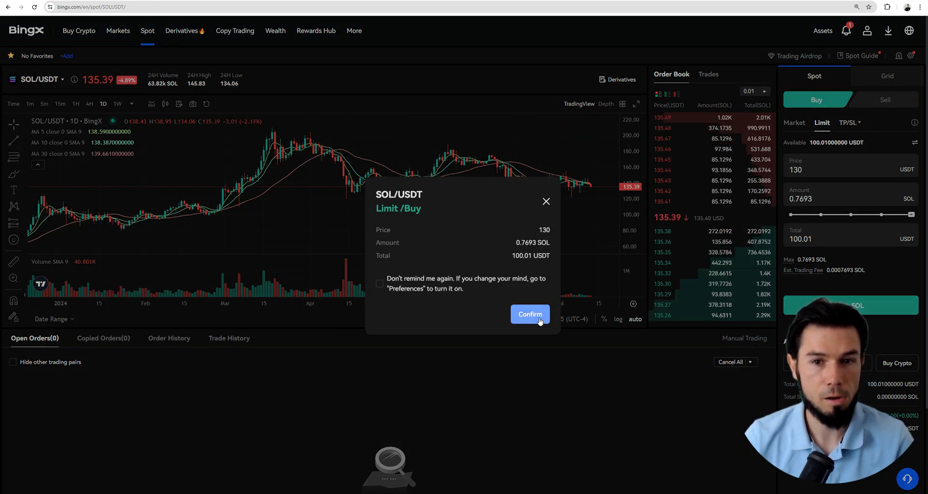
{"action": "left_click", "coordinate": [530, 315]}
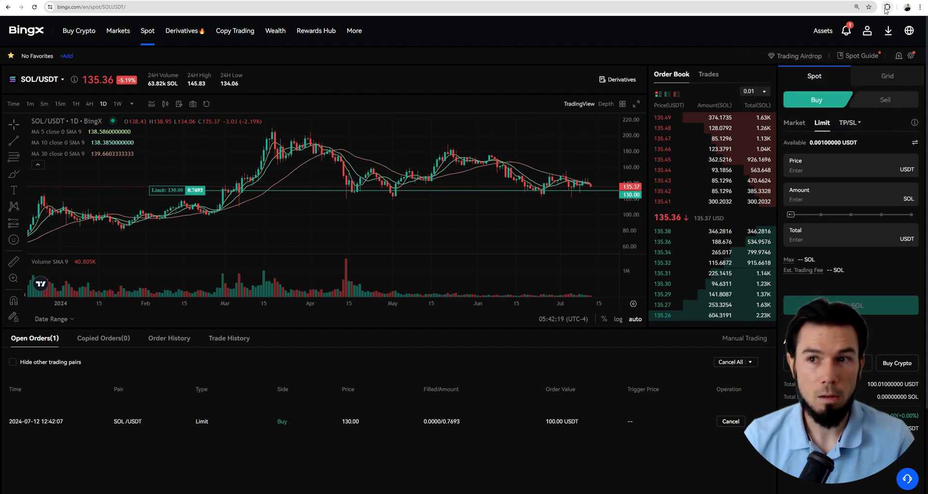
{"action": "left_click", "coordinate": [887, 7]}
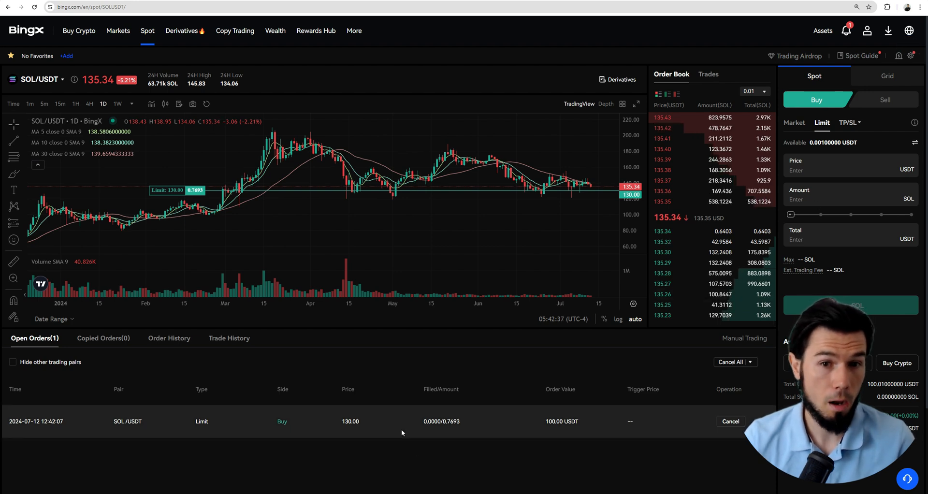
{"action": "mouse_move", "coordinate": [539, 352]}
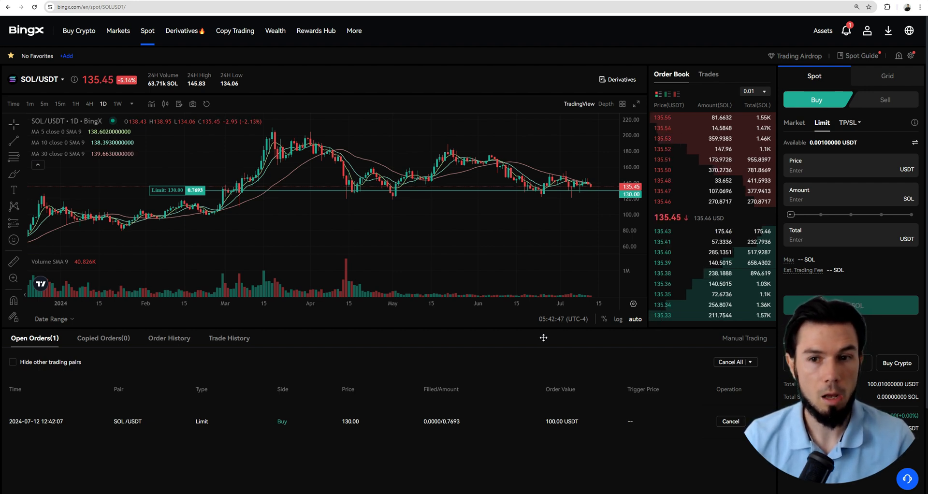
{"action": "mouse_move", "coordinate": [304, 205]}
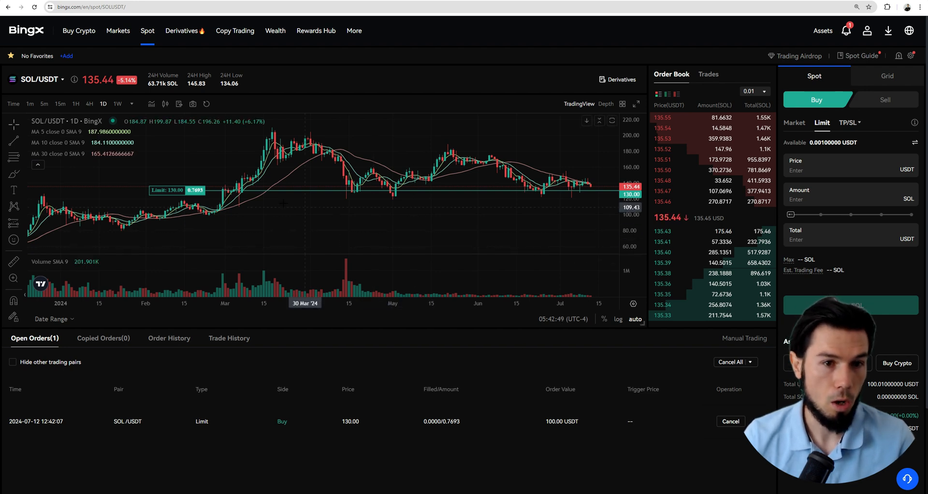
{"action": "mouse_move", "coordinate": [187, 199]}
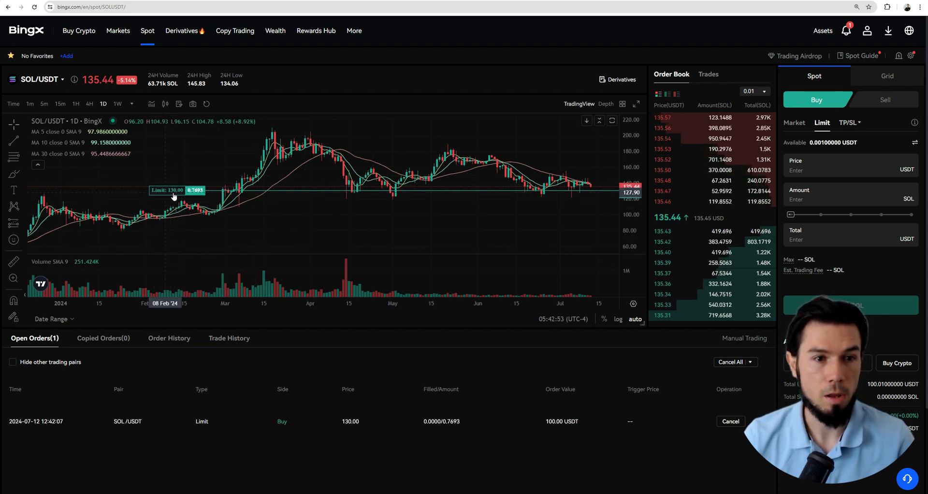
{"action": "mouse_move", "coordinate": [186, 198]}
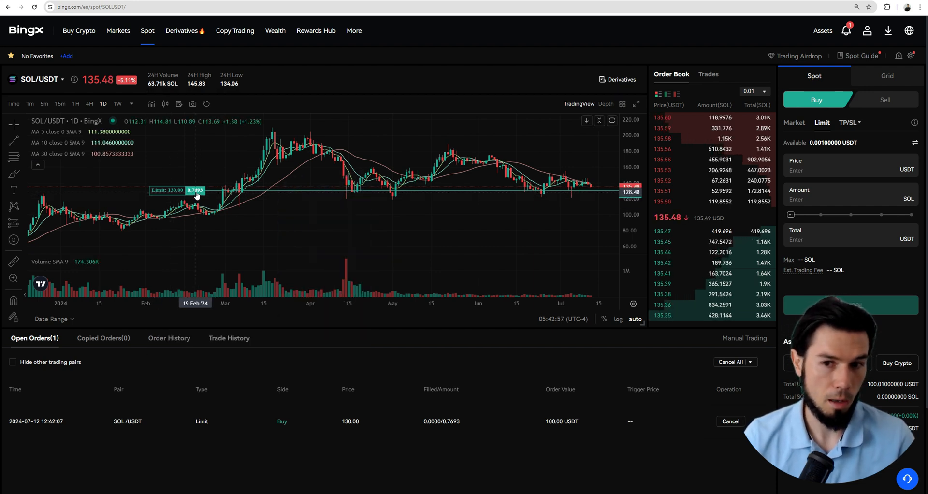
{"action": "mouse_move", "coordinate": [347, 196]}
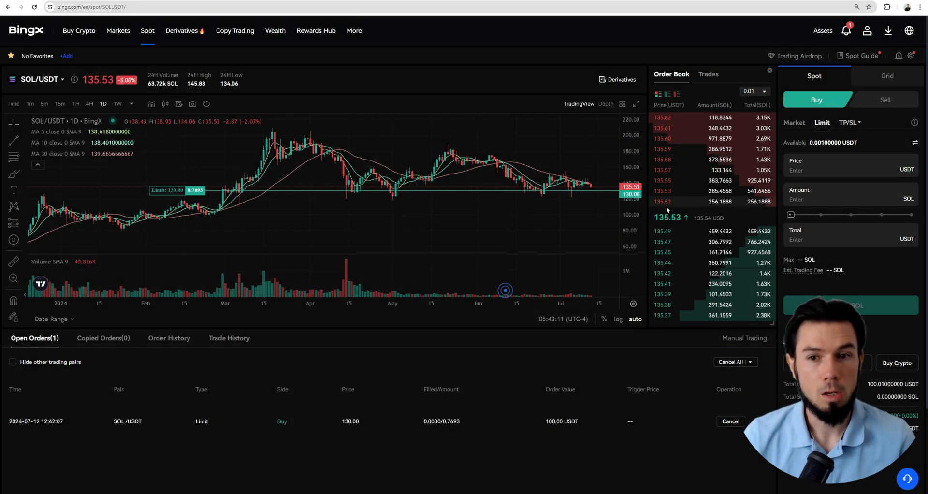
Enter a 135.30 limit price and confirm a 100 USDT buy of 0.7391 SOL.
{"action": "left_click", "coordinate": [730, 421]}
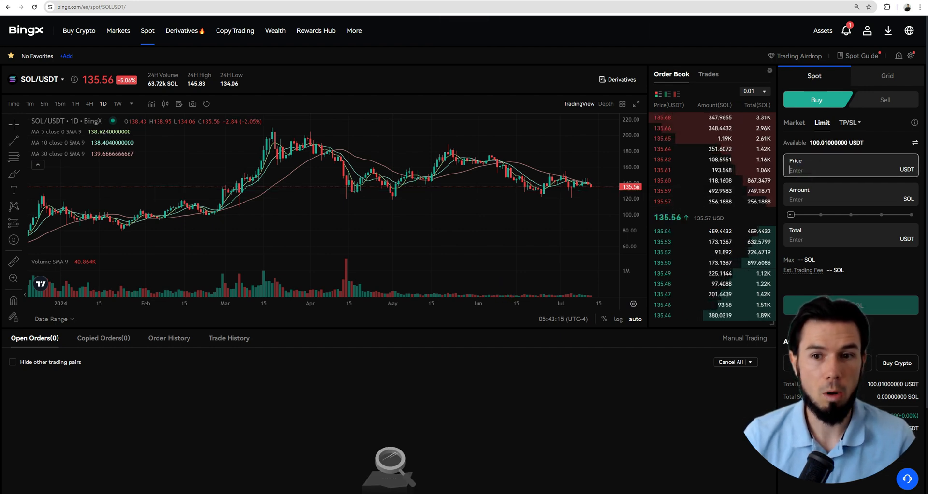
{"action": "type", "text": "1"}
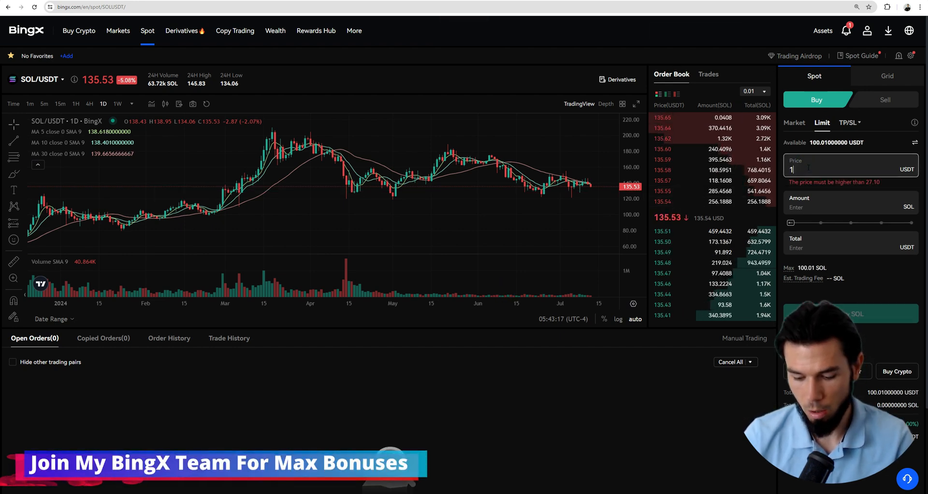
{"action": "type", "text": "35.3"}
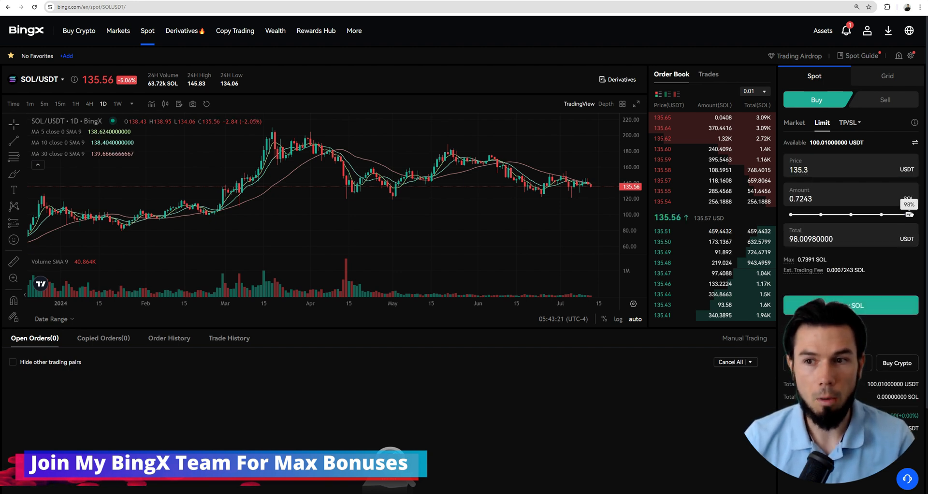
{"action": "left_click", "coordinate": [850, 305]}
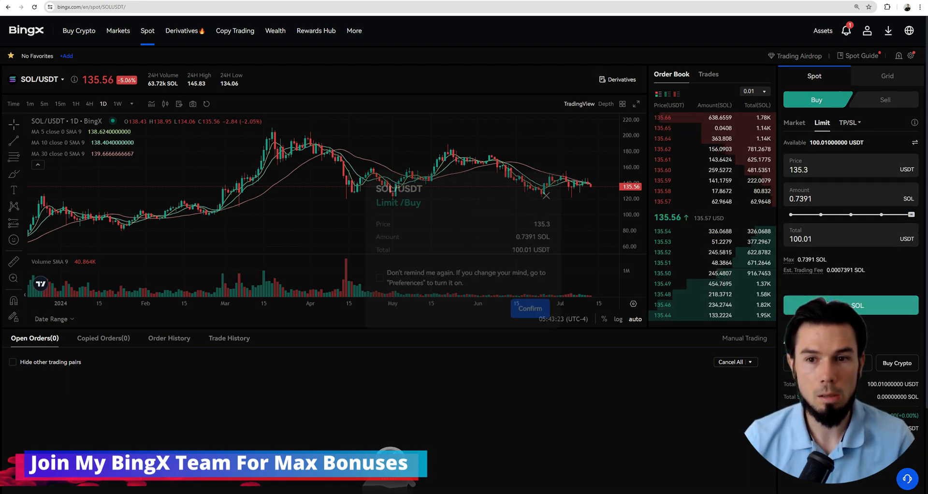
{"action": "left_click", "coordinate": [530, 309]}
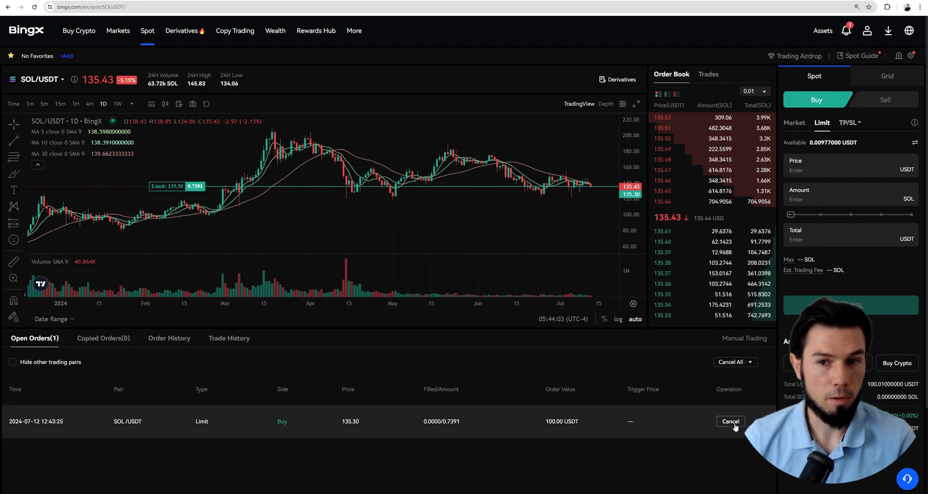
Cancel the open 135.30 limit buy and switch the buy form to Market.
{"action": "left_click", "coordinate": [730, 421]}
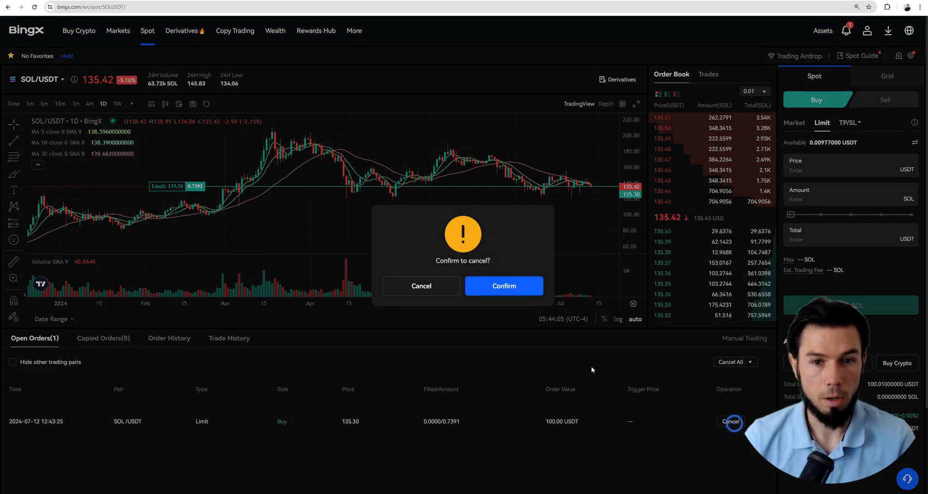
{"action": "left_click", "coordinate": [504, 286]}
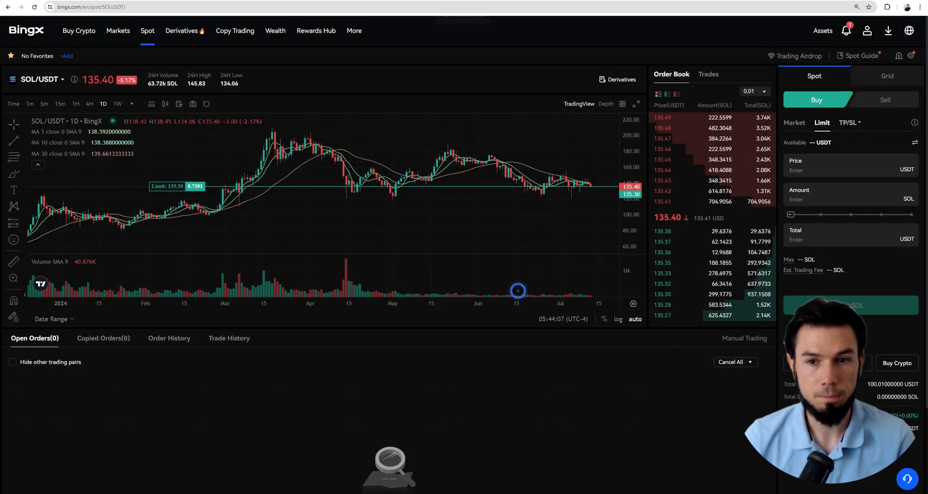
{"action": "left_click", "coordinate": [794, 122]}
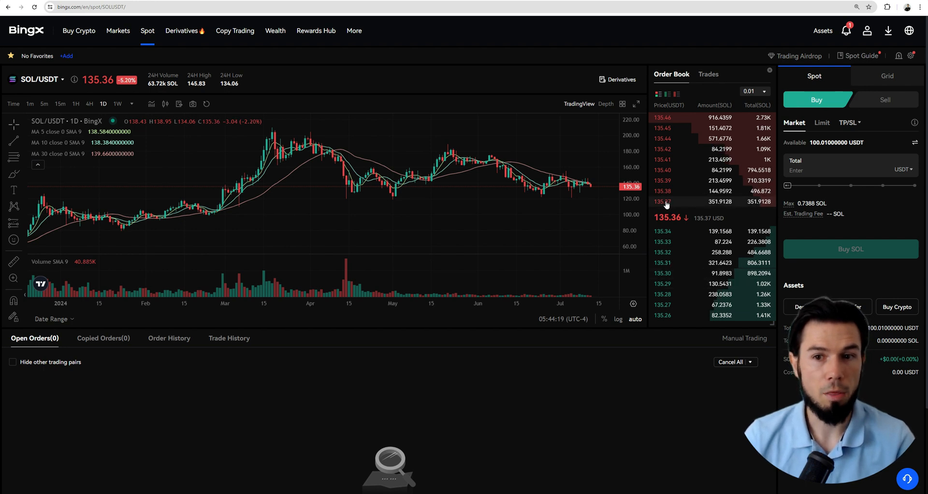
Open and then close the browser's extensions list.
{"action": "left_click", "coordinate": [886, 6]}
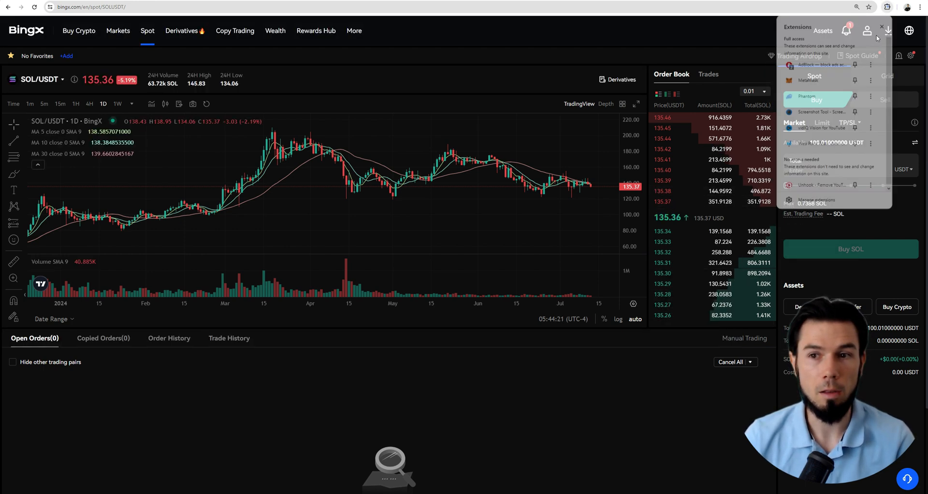
{"action": "left_click", "coordinate": [882, 29]}
{"action": "type", "text": "50"}
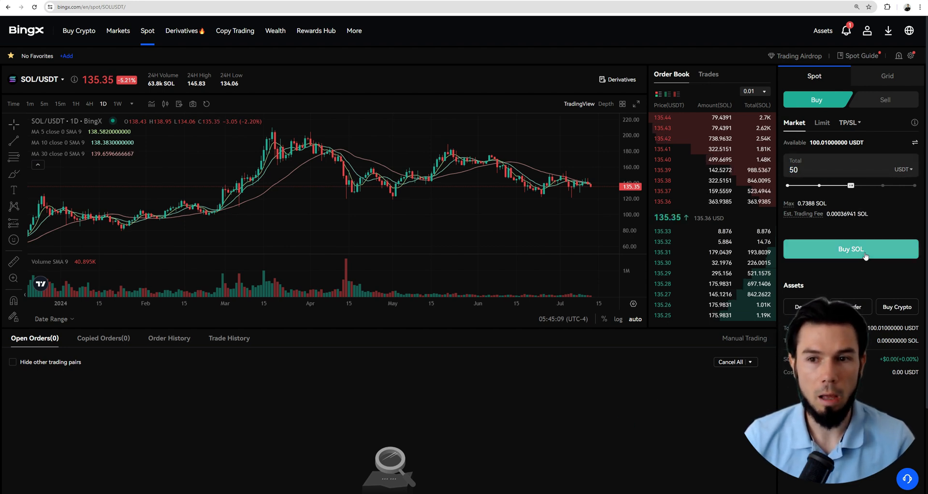
Submit and confirm the 50 USDT market buy, ending with about 0.3690 SOL.
{"action": "left_click", "coordinate": [851, 248]}
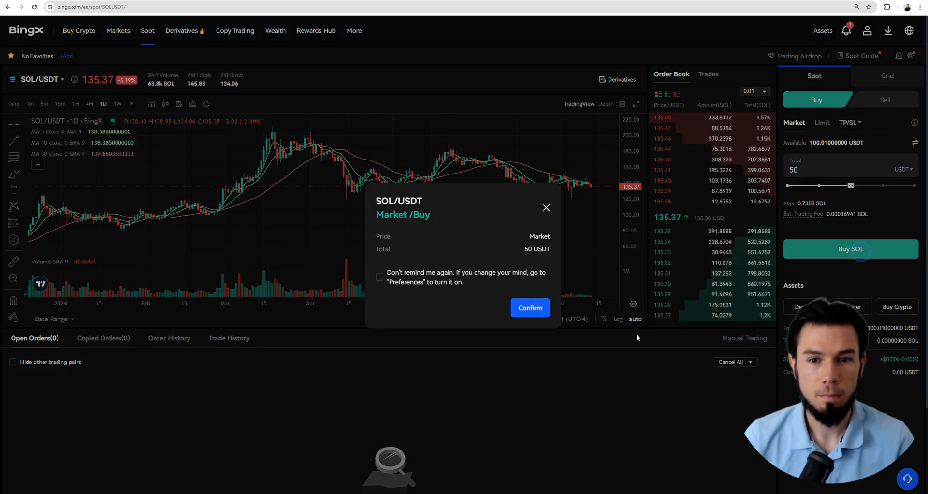
{"action": "left_click", "coordinate": [529, 307]}
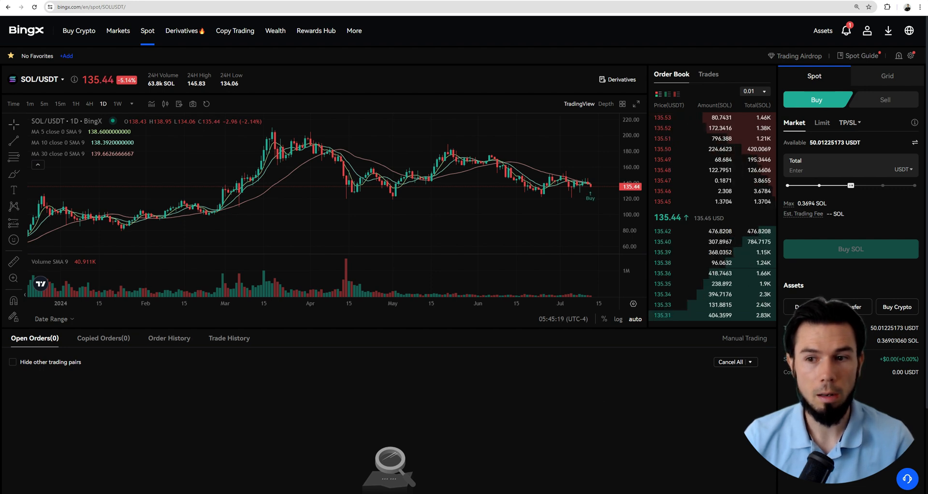
{"action": "left_click", "coordinate": [886, 6]}
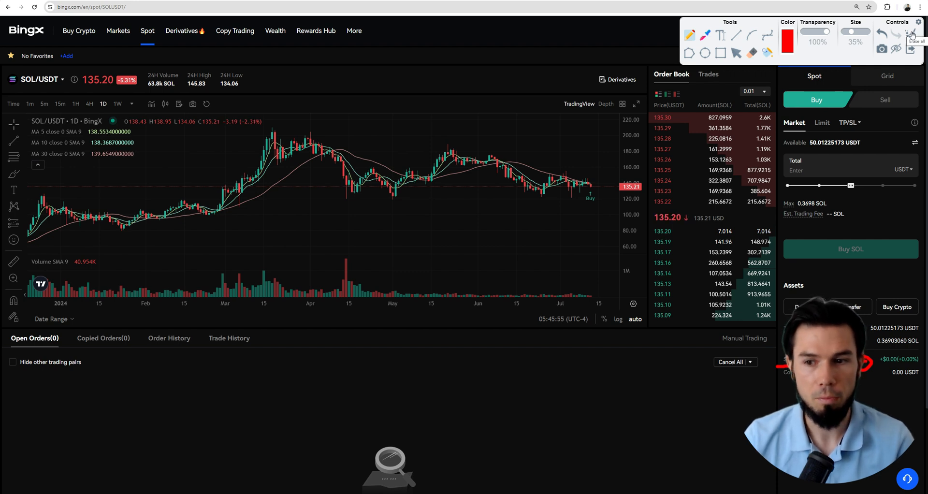
{"action": "left_click", "coordinate": [912, 34]}
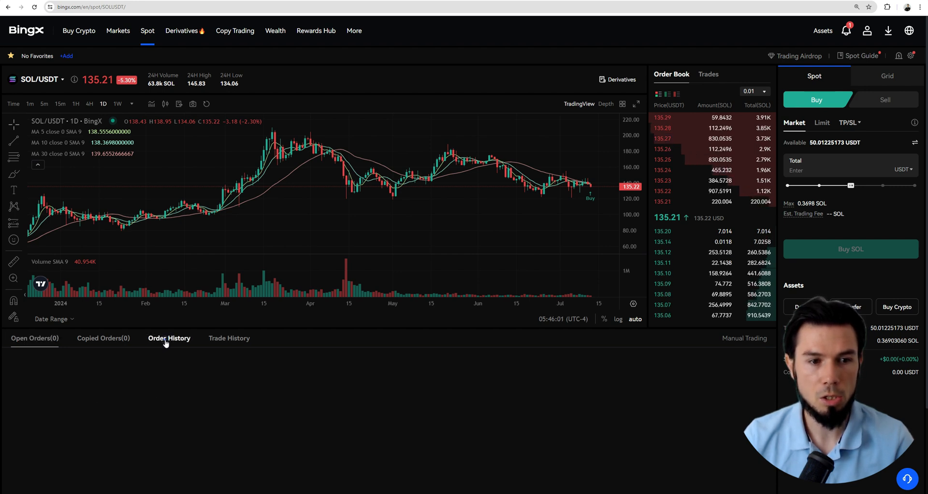
{"action": "left_click", "coordinate": [169, 338]}
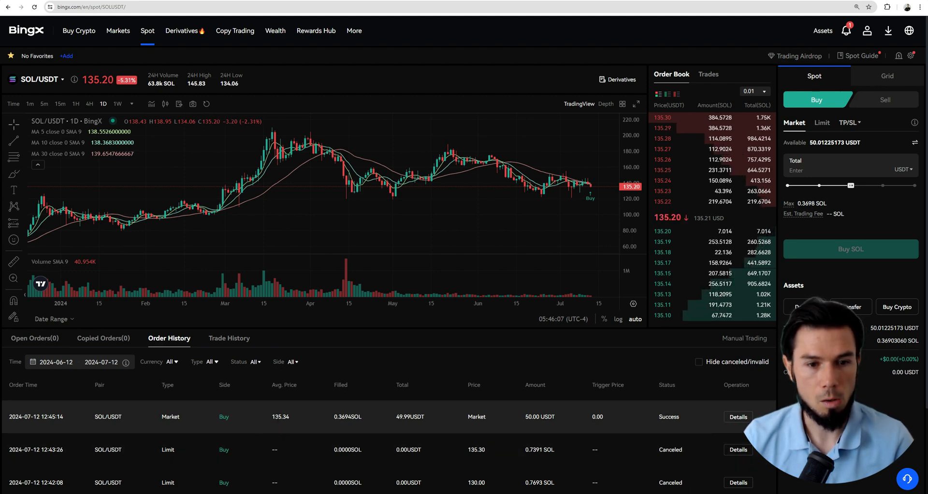
{"action": "left_click", "coordinate": [886, 6]}
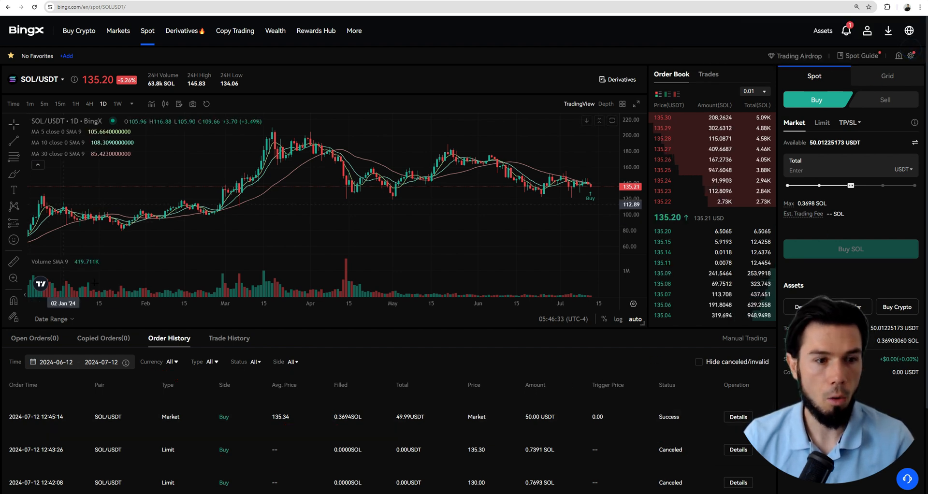
{"action": "left_click", "coordinate": [35, 338]}
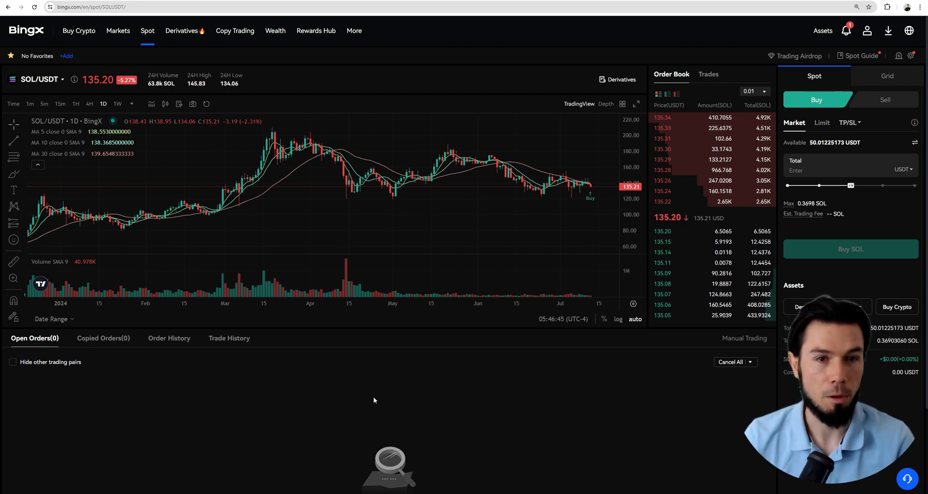
Check the fund account's 99.90 USDT and 0.369 SOL balances, then start a crypto withdrawal.
{"action": "left_click", "coordinate": [823, 30]}
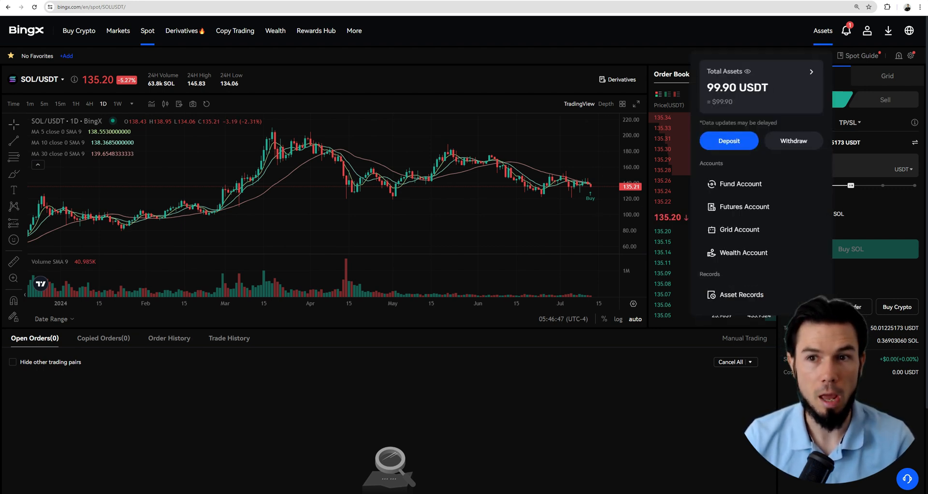
{"action": "mouse_move", "coordinate": [740, 183]}
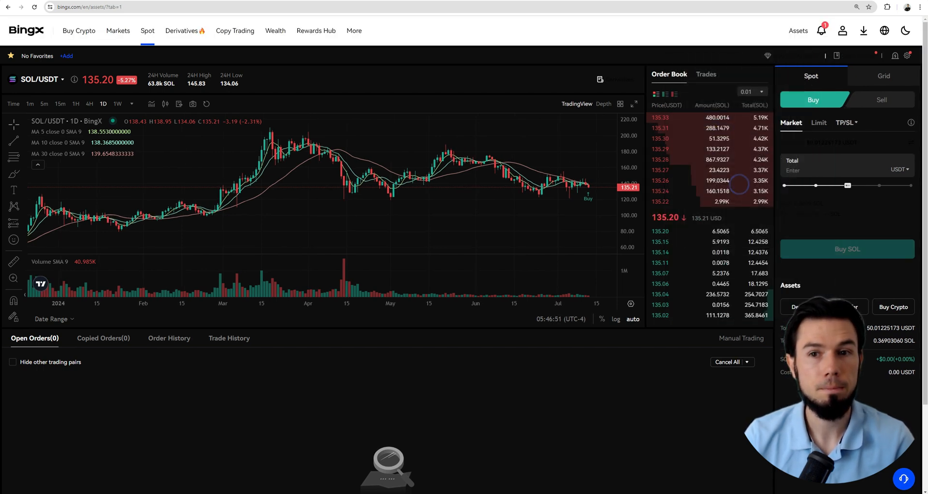
{"action": "left_click", "coordinate": [798, 30]}
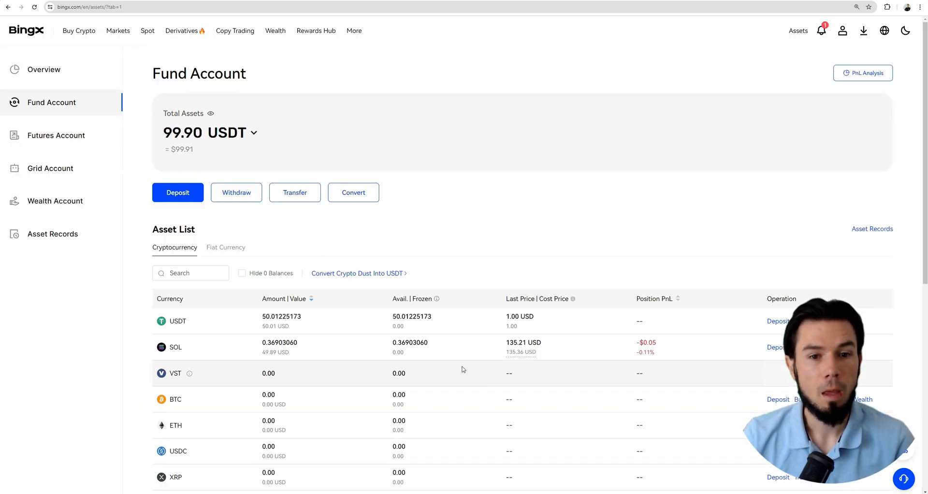
{"action": "mouse_move", "coordinate": [298, 355]}
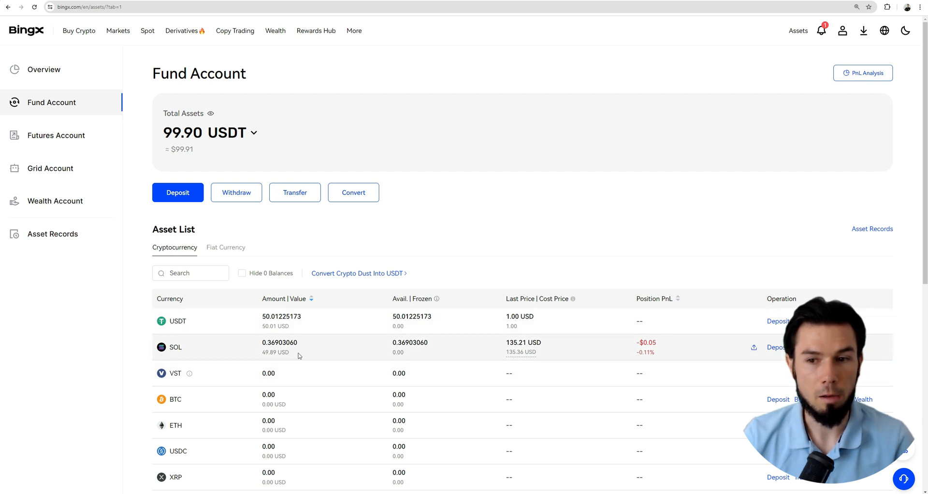
{"action": "mouse_move", "coordinate": [289, 351]}
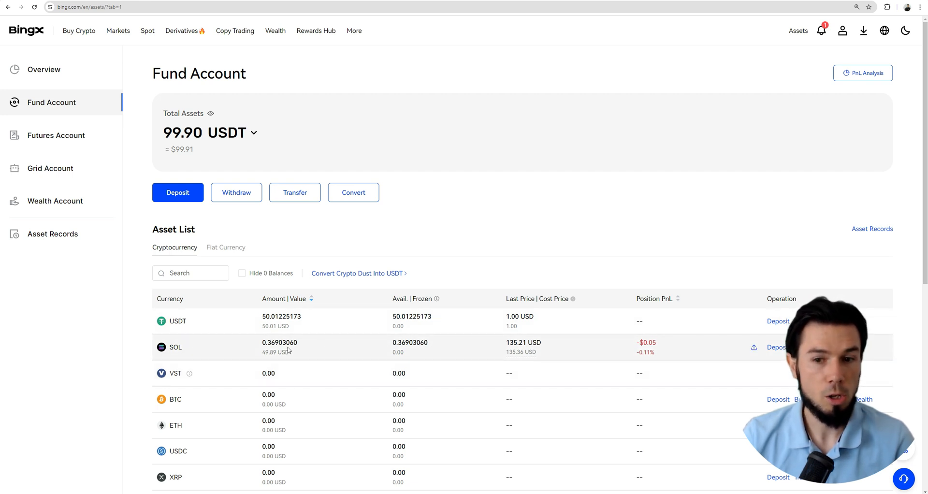
{"action": "mouse_move", "coordinate": [236, 196]}
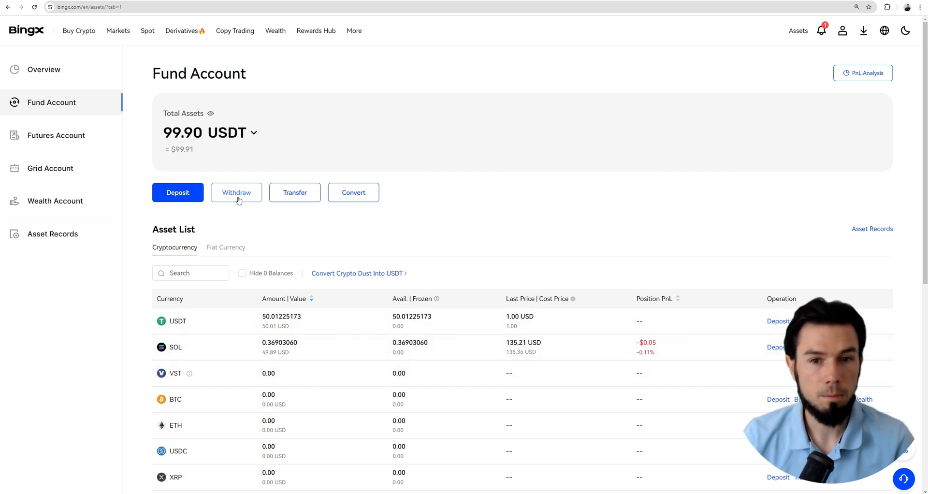
{"action": "left_click", "coordinate": [236, 192]}
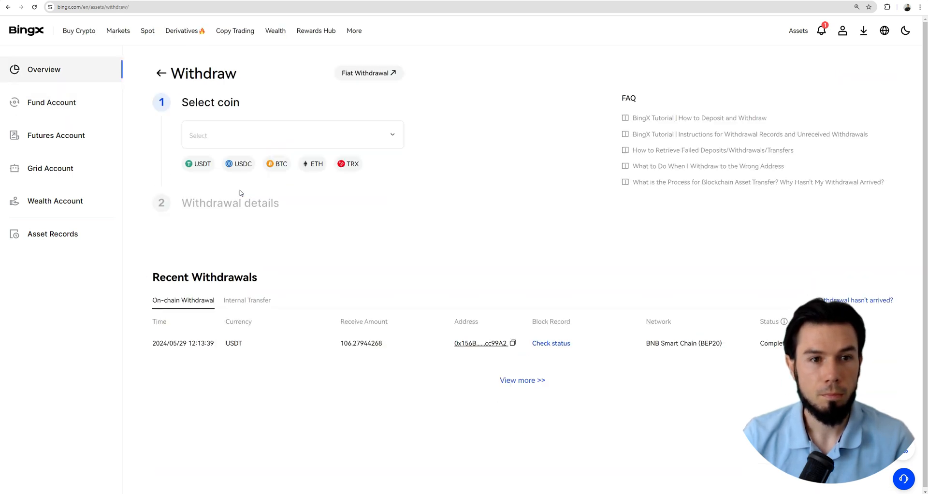
Choose SOL as the withdrawal coin and close the network list without choosing one.
{"action": "left_click", "coordinate": [290, 135]}
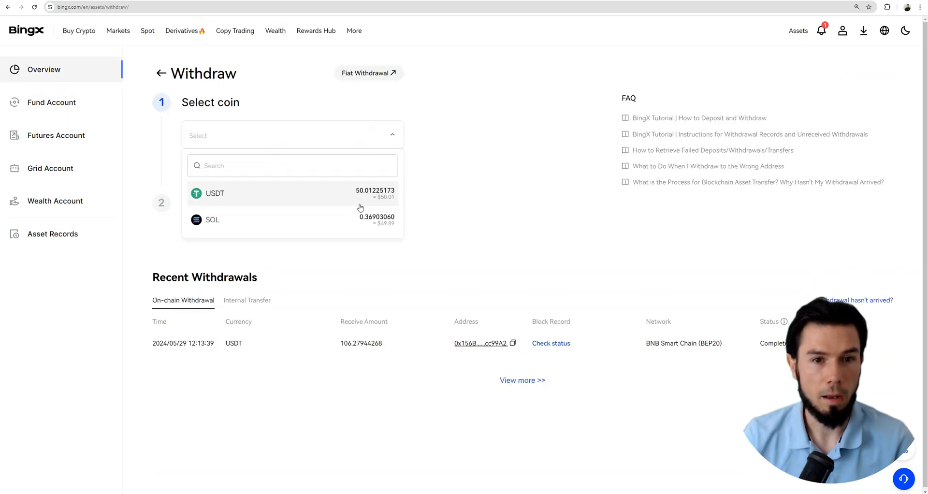
{"action": "left_click", "coordinate": [212, 219]}
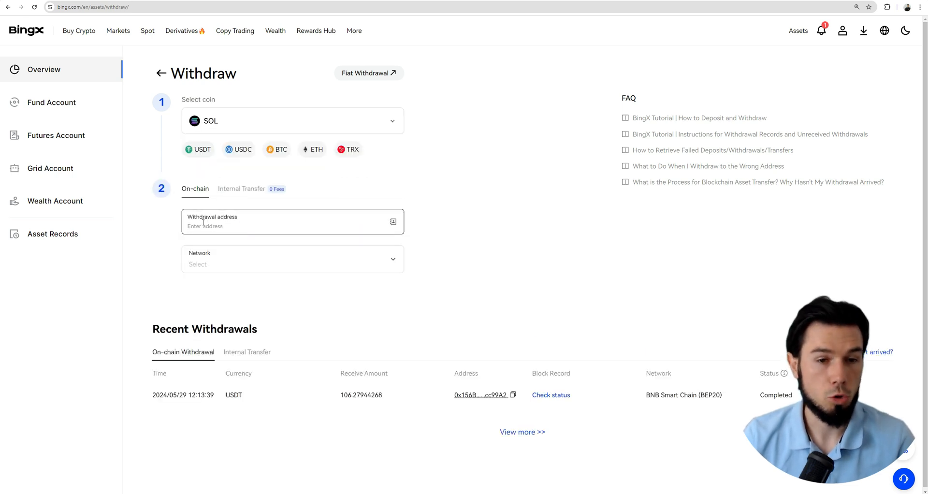
{"action": "left_click", "coordinate": [292, 259]}
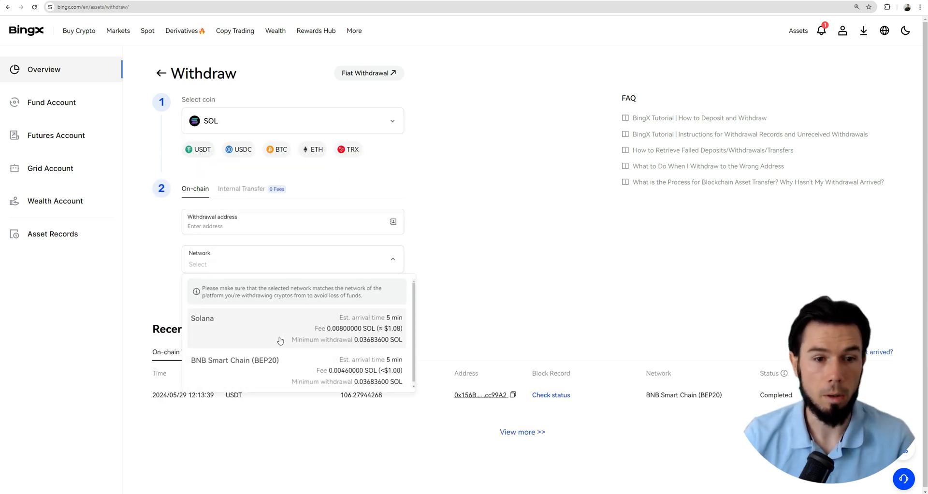
{"action": "mouse_move", "coordinate": [384, 351]}
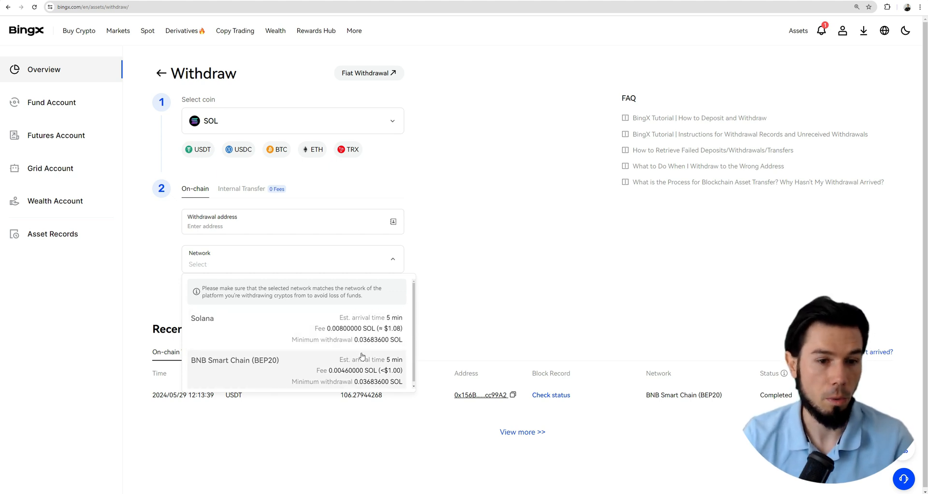
{"action": "left_click", "coordinate": [601, 177]}
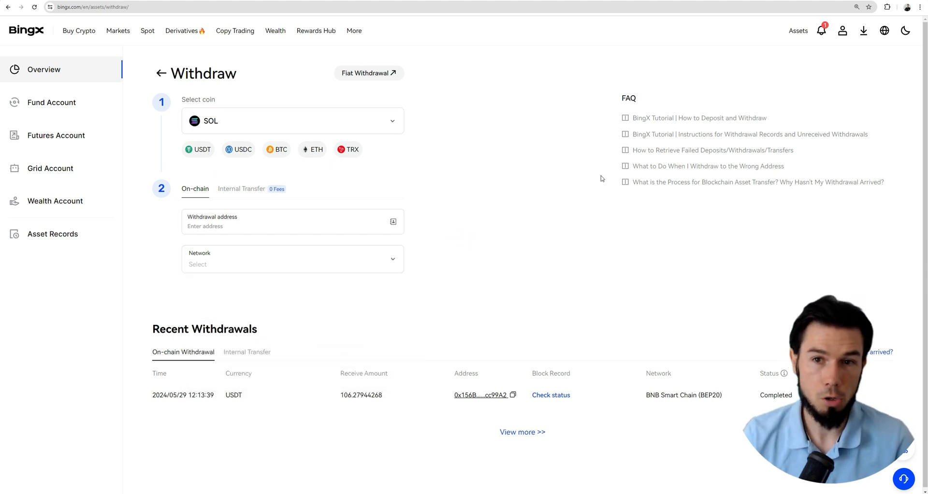
{"action": "mouse_move", "coordinate": [556, 217]}
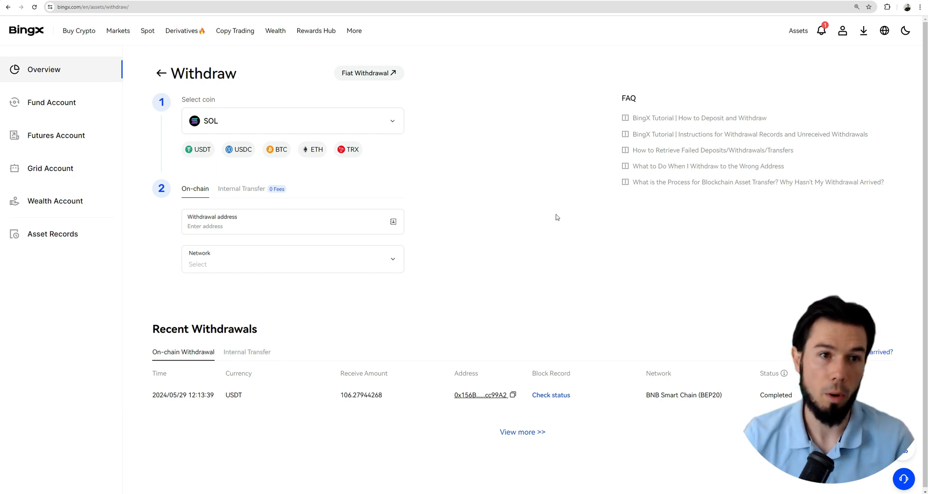
{"action": "mouse_move", "coordinate": [571, 204]}
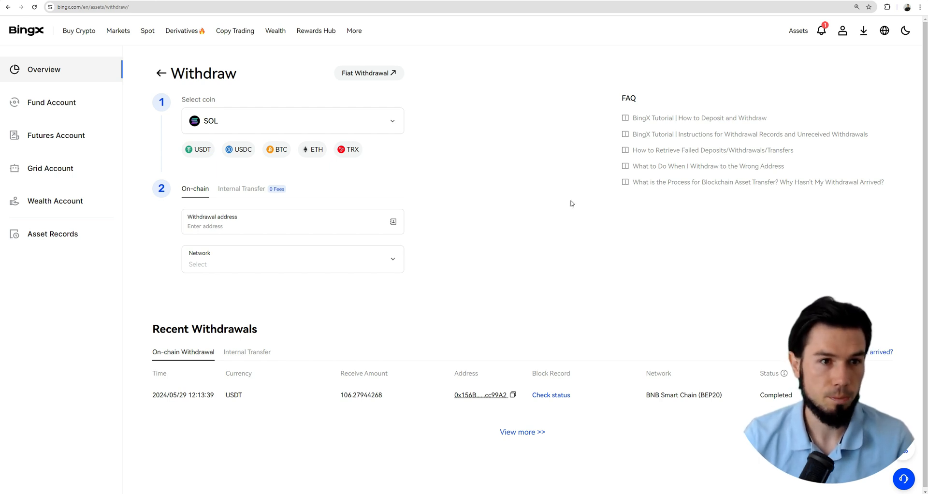
{"action": "mouse_move", "coordinate": [523, 195]}
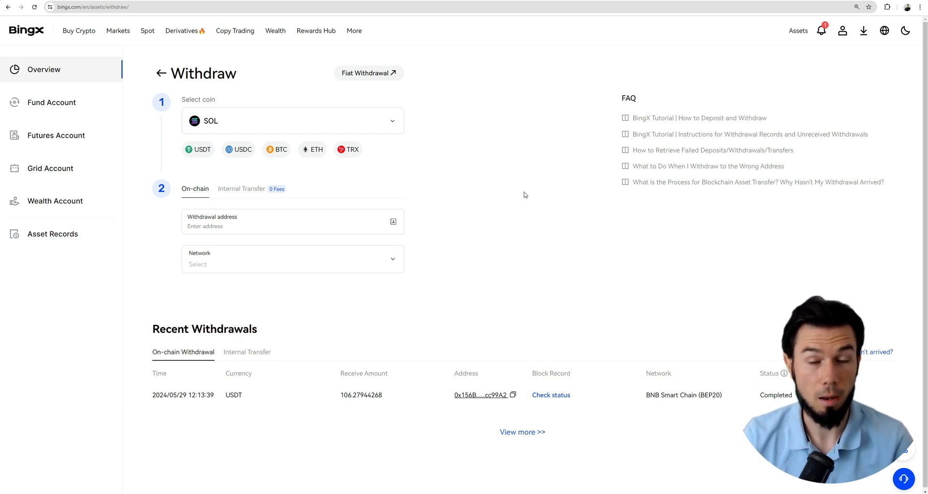
{"action": "mouse_move", "coordinate": [521, 197]}
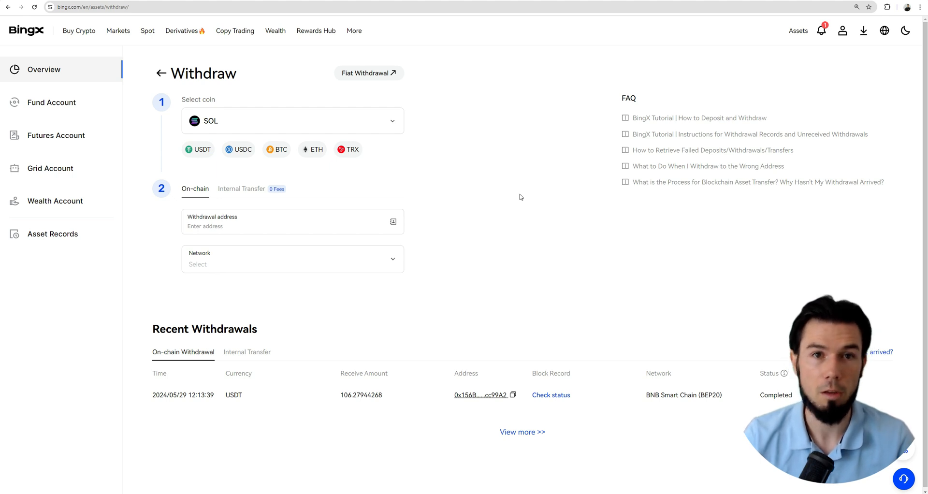
{"action": "mouse_move", "coordinate": [363, 173]}
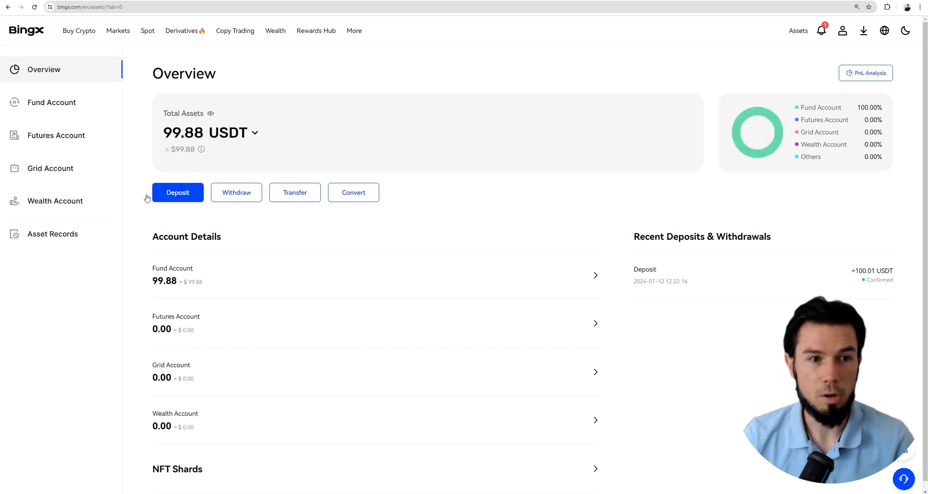
Return to the assets overview, now showing 99.88 USDT in the fund account.
{"action": "left_click", "coordinate": [887, 6]}
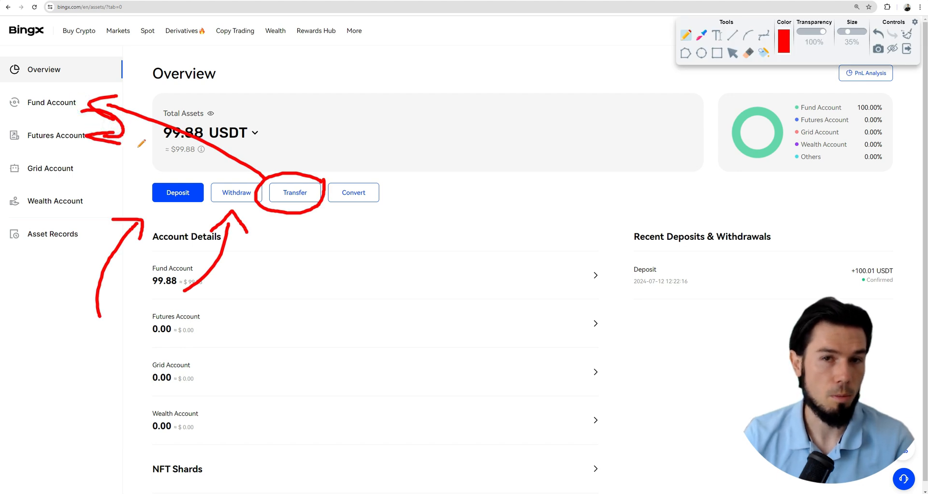
{"action": "mouse_move", "coordinate": [163, 175]}
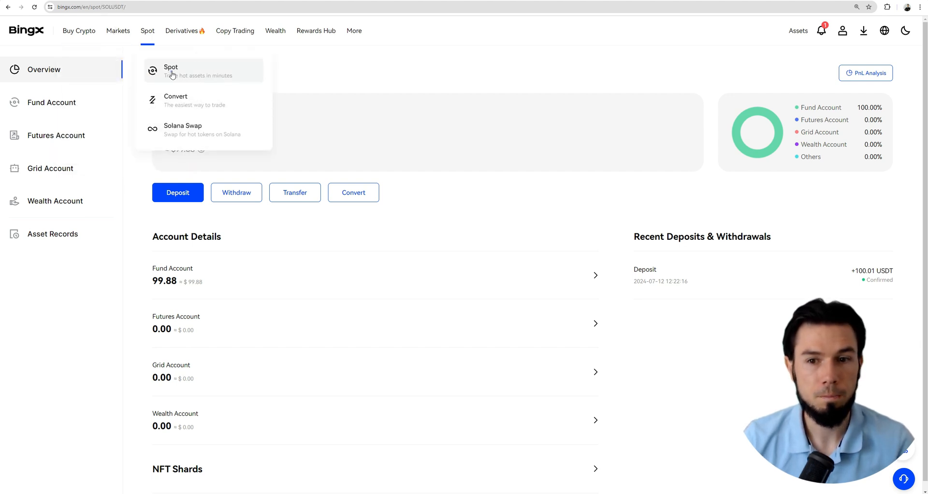
Open the SOL/USDT spot page and switch to the Sell side for 0.369 SOL.
{"action": "left_click", "coordinate": [171, 71]}
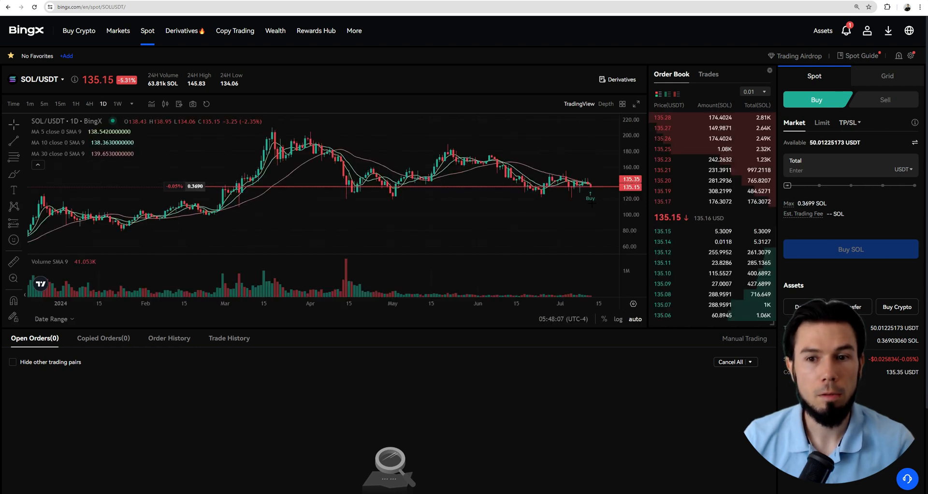
{"action": "mouse_move", "coordinate": [795, 122]}
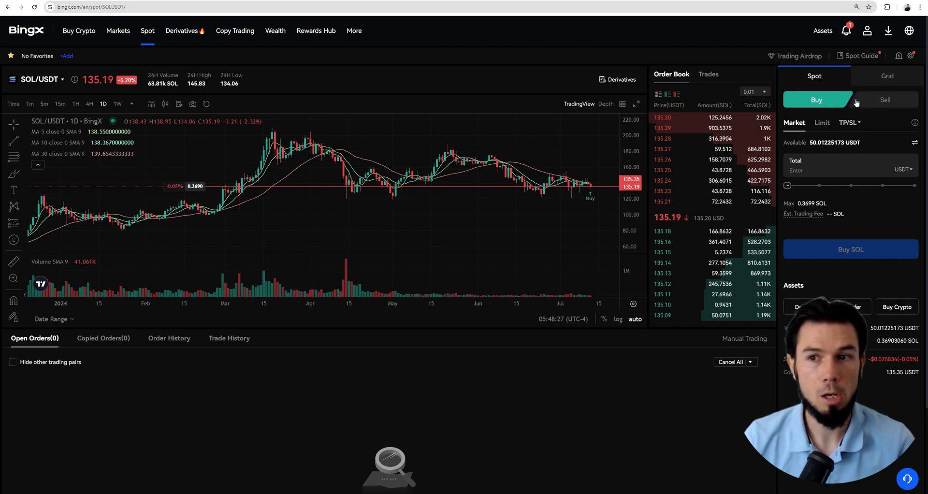
{"action": "left_click", "coordinate": [884, 100]}
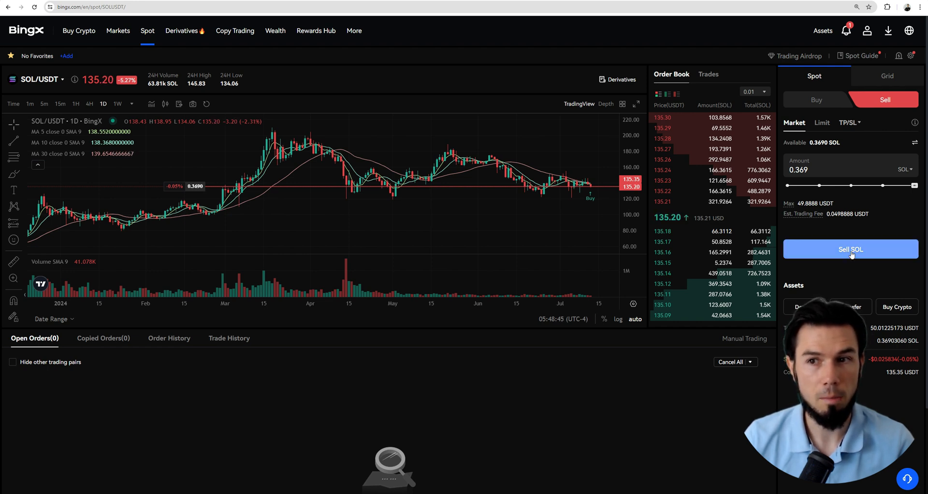
Sell the full 0.369 SOL at market and confirm, restoring about 99.84 USDT.
{"action": "left_click", "coordinate": [850, 249]}
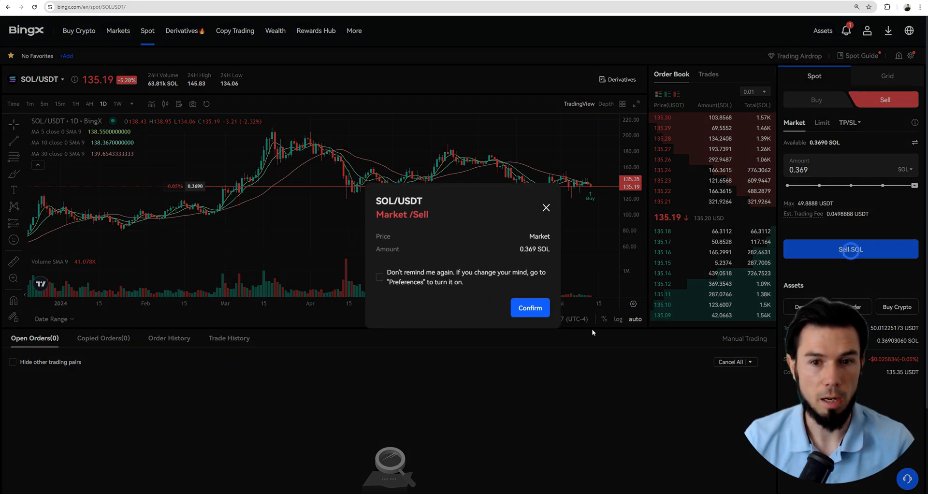
{"action": "left_click", "coordinate": [530, 308]}
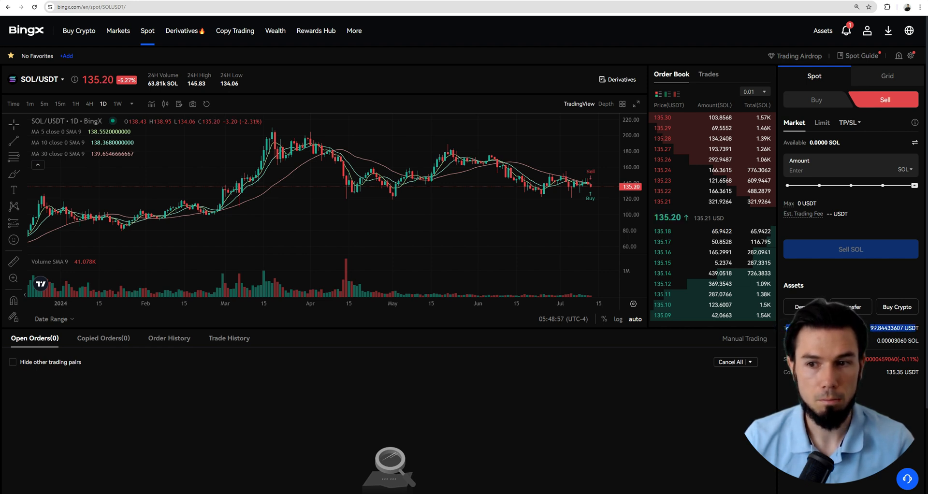
{"action": "left_click", "coordinate": [817, 100]}
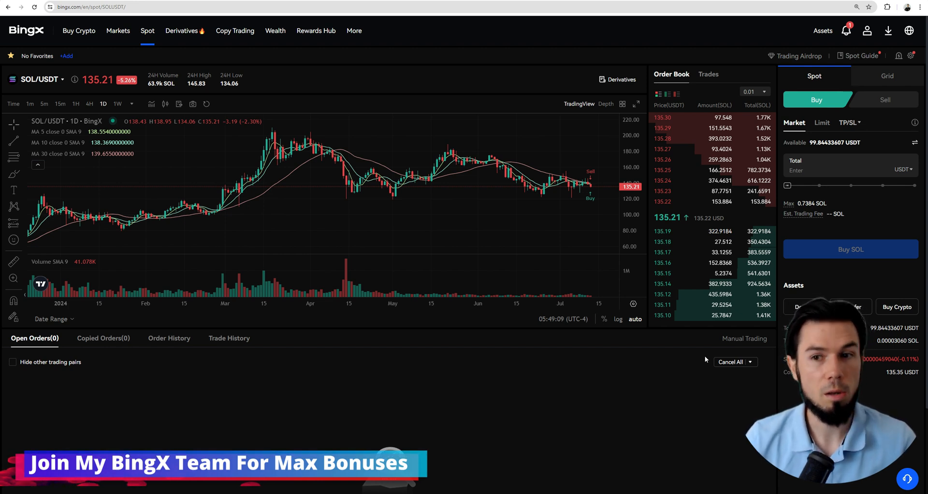
Enter a limit buy at price 100 USDT for 0.5 SOL, totalling 50 USDT.
{"action": "left_click", "coordinate": [822, 123]}
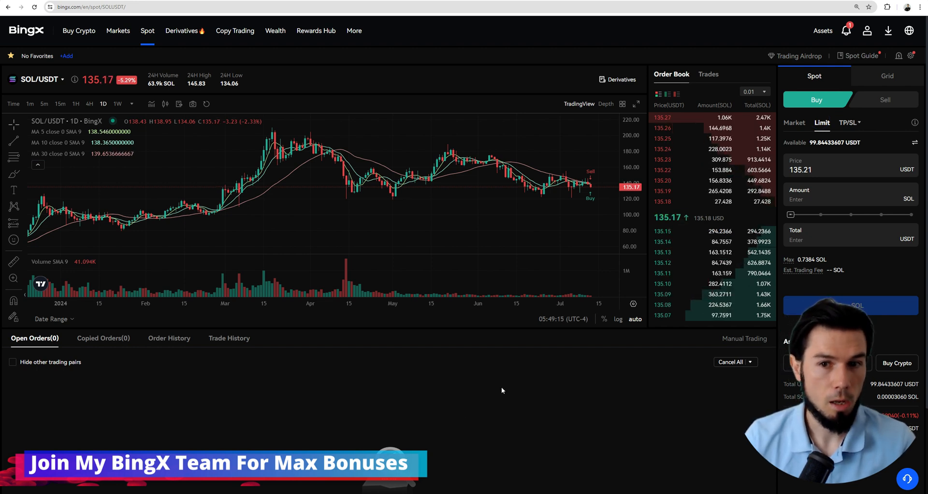
{"action": "mouse_move", "coordinate": [595, 192]}
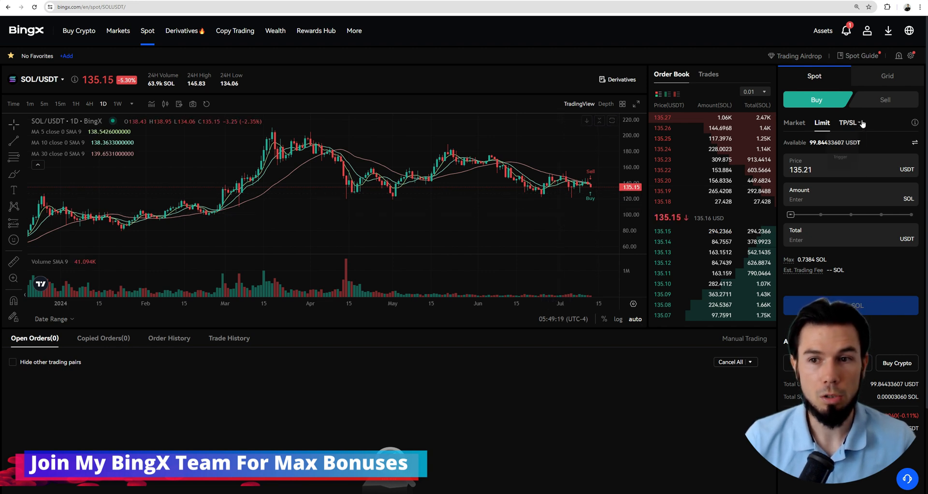
{"action": "left_click", "coordinate": [829, 170]}
{"action": "type", "text": "100"}
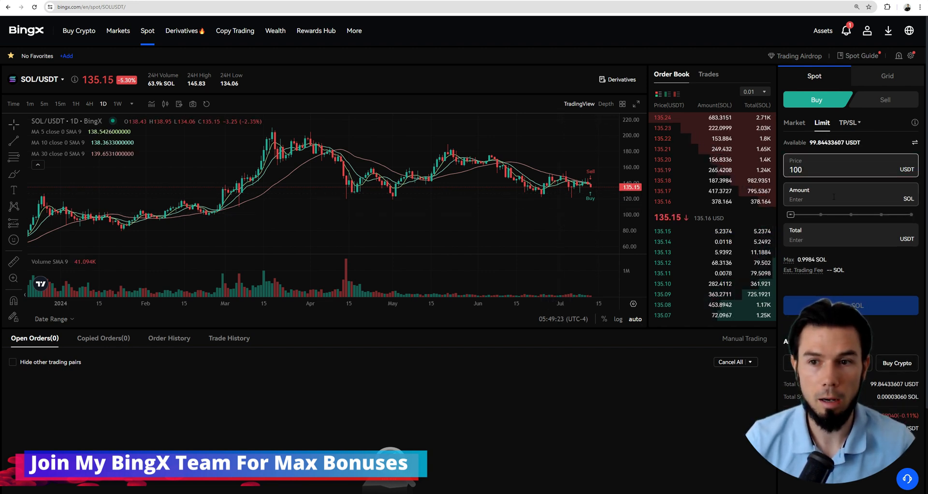
{"action": "left_click", "coordinate": [847, 238]}
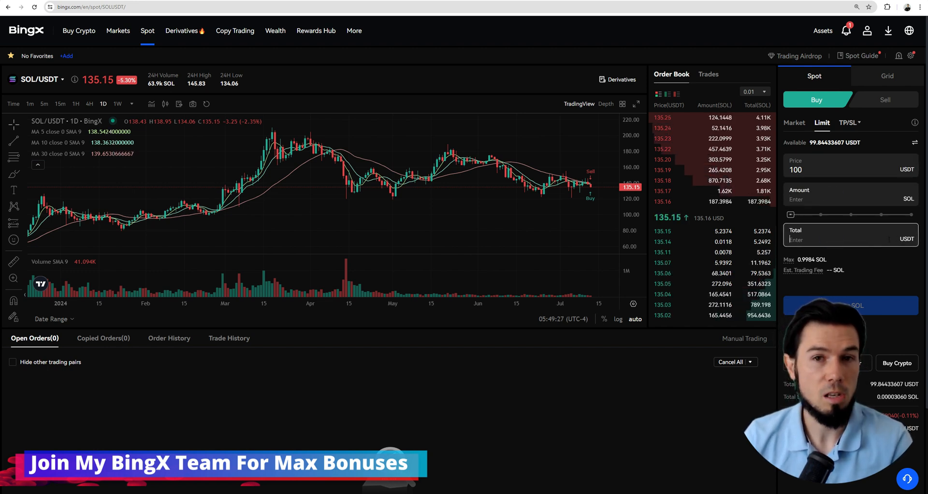
{"action": "left_click", "coordinate": [851, 195]}
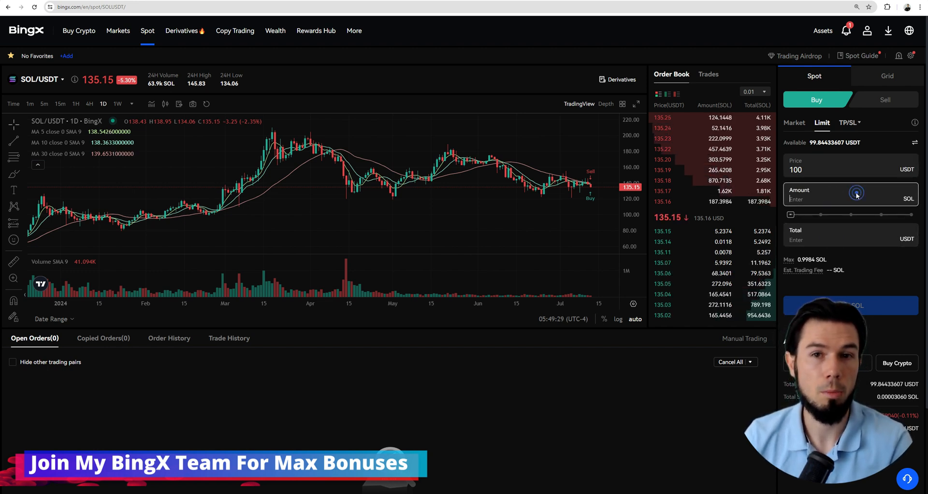
{"action": "left_click", "coordinate": [849, 239]}
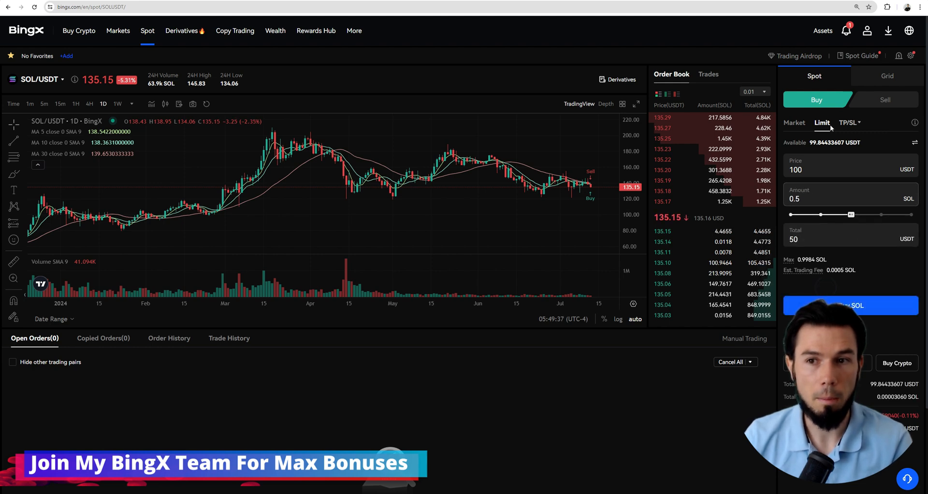
Submit and confirm the 0.5 SOL limit buy at 100 USDT.
{"action": "left_click", "coordinate": [851, 306]}
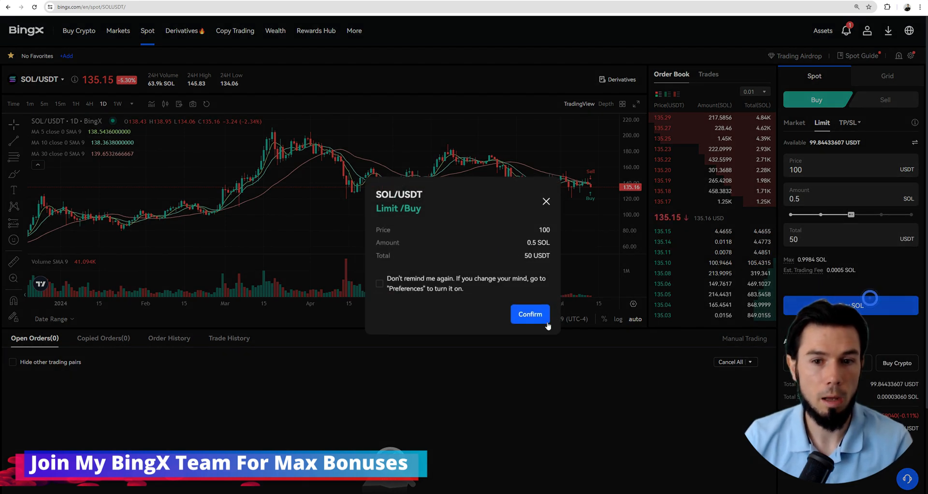
{"action": "left_click", "coordinate": [529, 314]}
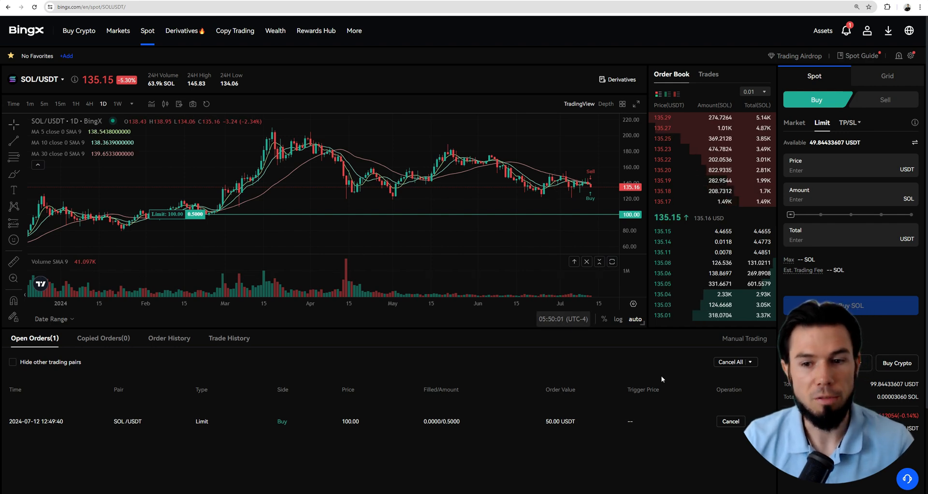
Cancel the 0.5 SOL limit buy, view Order History, then return to Open Orders.
{"action": "left_click", "coordinate": [731, 421]}
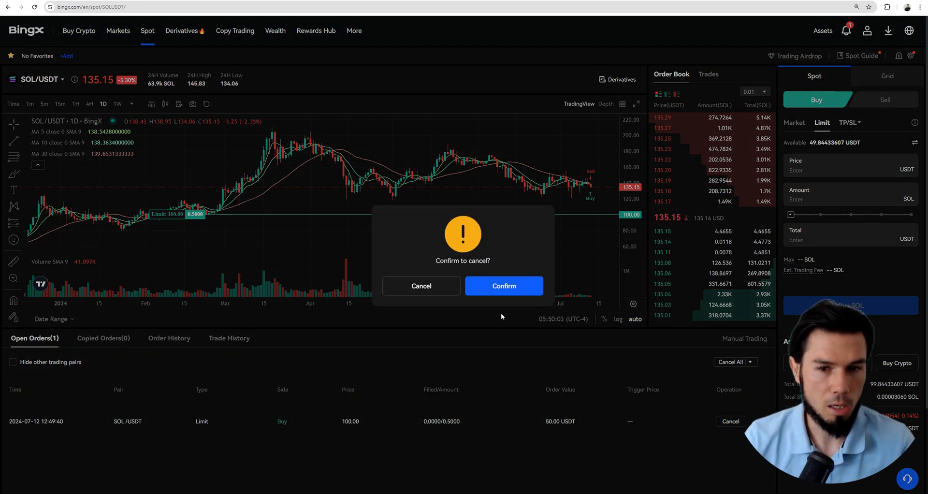
{"action": "left_click", "coordinate": [504, 286]}
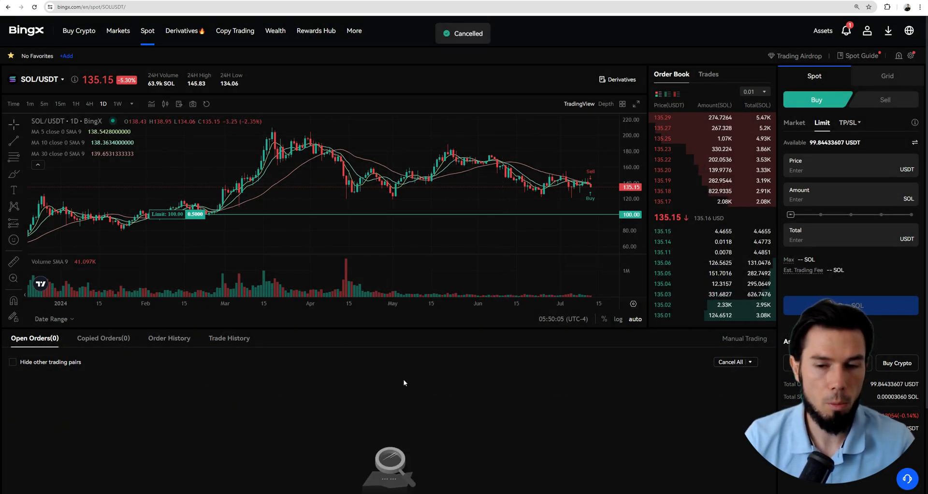
{"action": "left_click", "coordinate": [168, 338]}
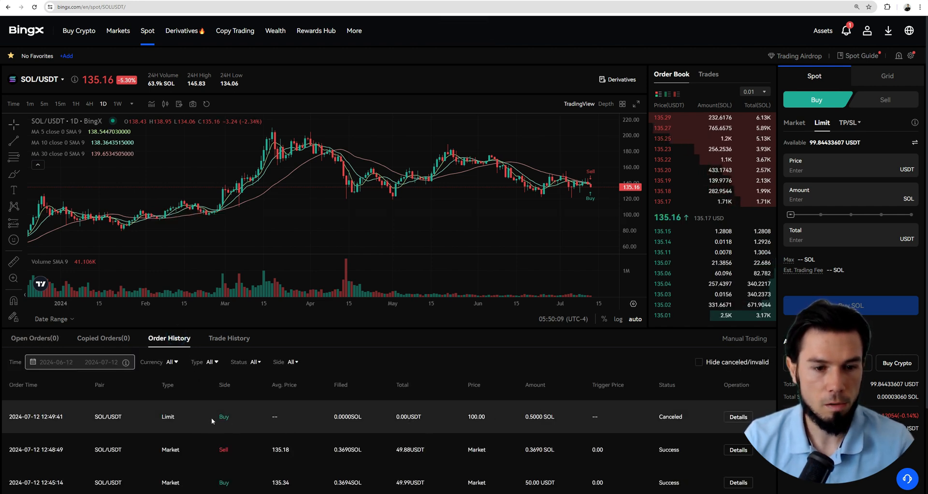
{"action": "left_click", "coordinate": [34, 337]}
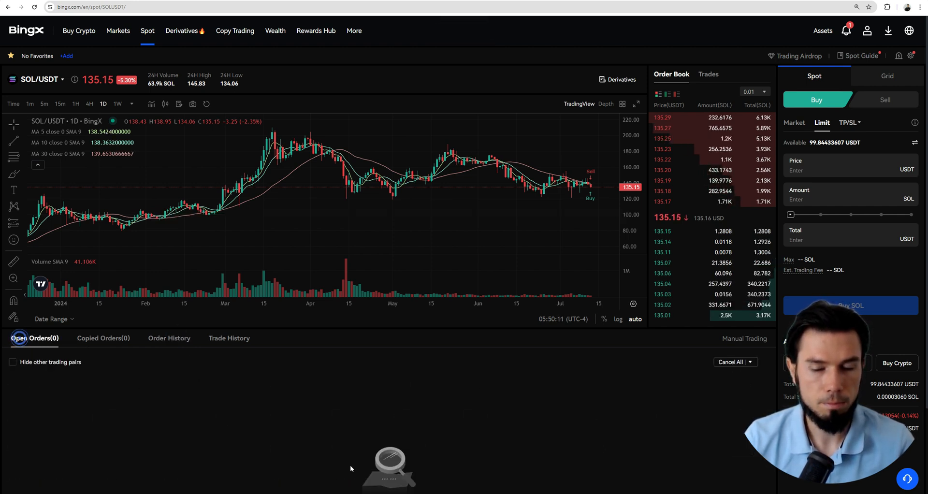
{"action": "mouse_move", "coordinate": [499, 457]}
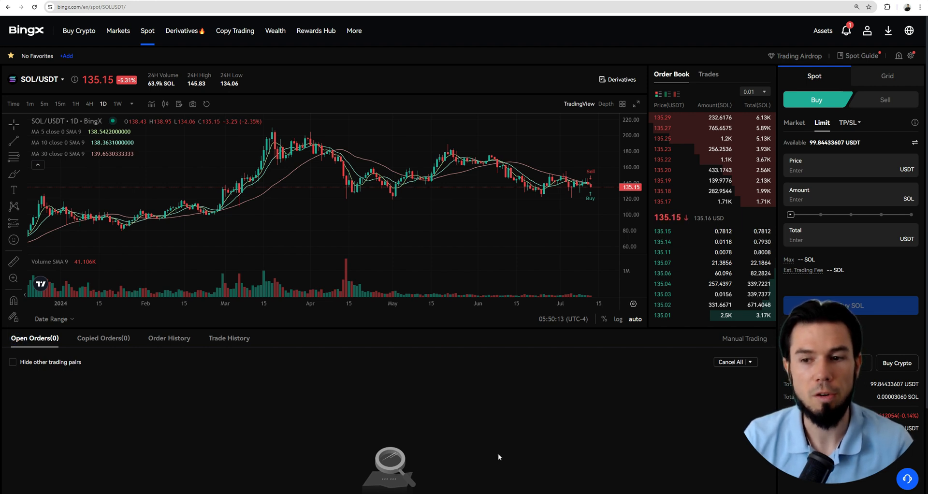